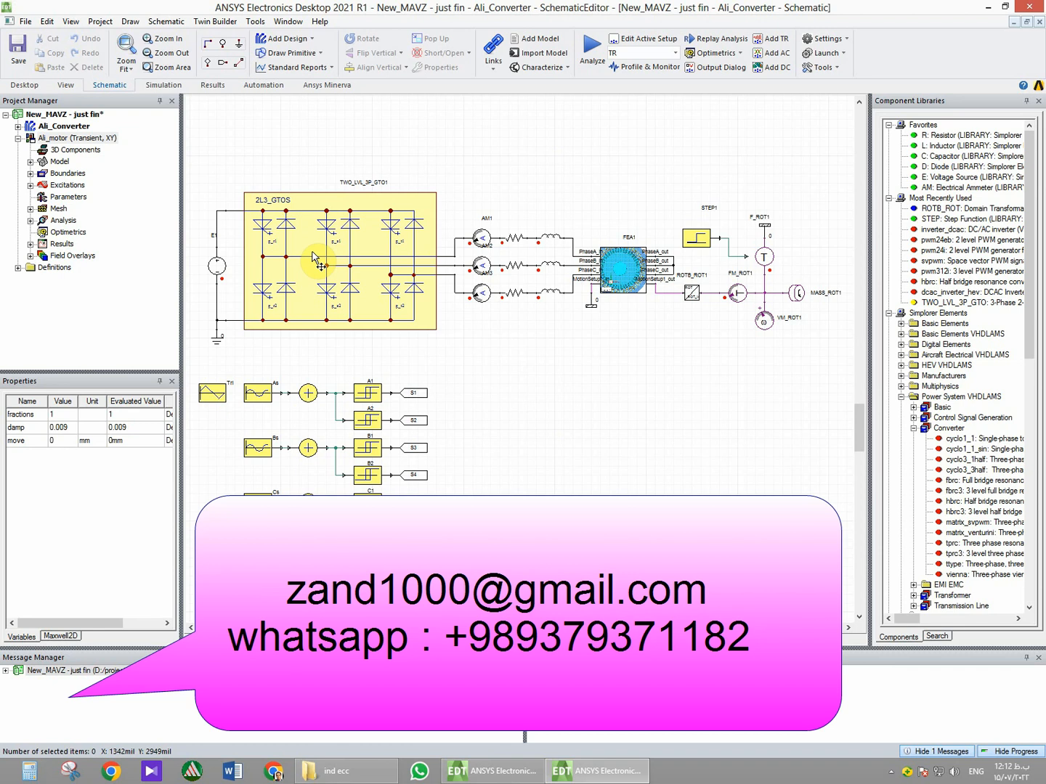
{"action": "mouse_move", "coordinate": [298, 279]}
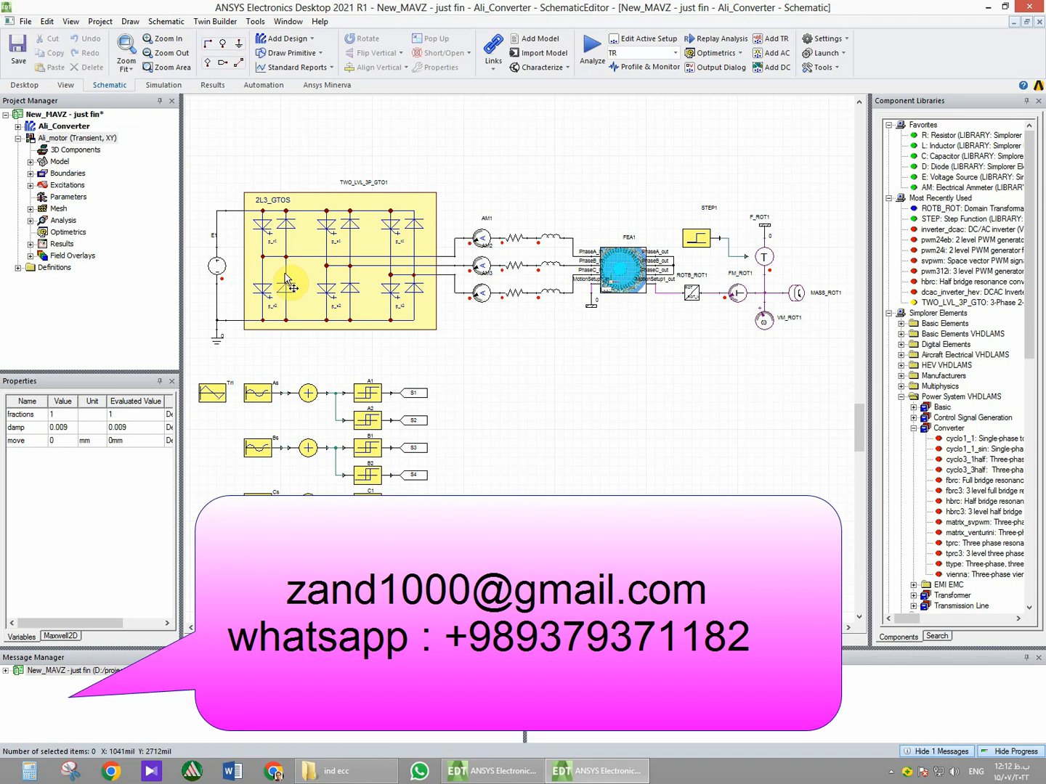
{"action": "mouse_move", "coordinate": [293, 234]}
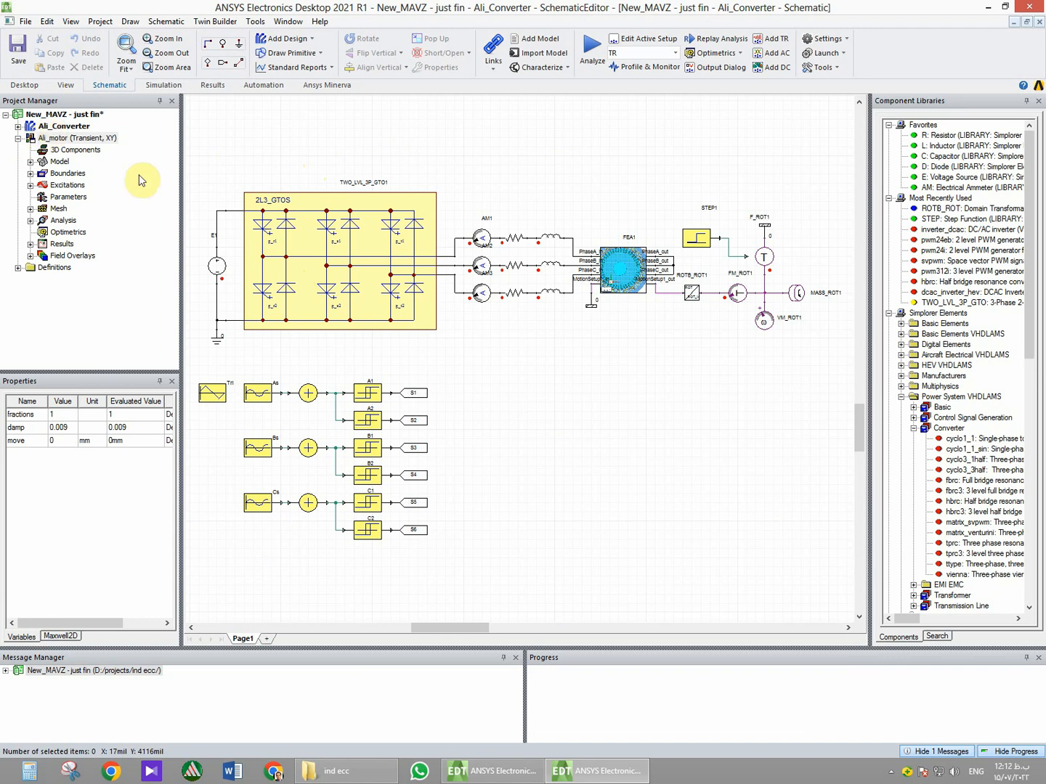
{"action": "mouse_move", "coordinate": [498, 353]}
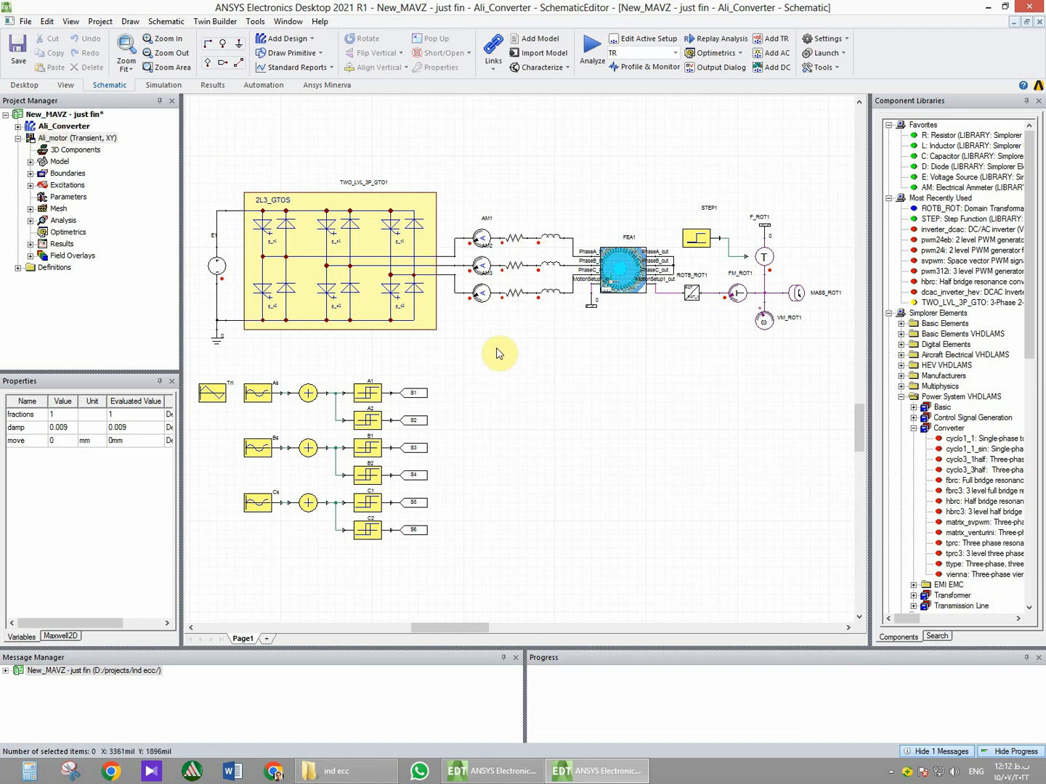
{"action": "mouse_move", "coordinate": [409, 302]}
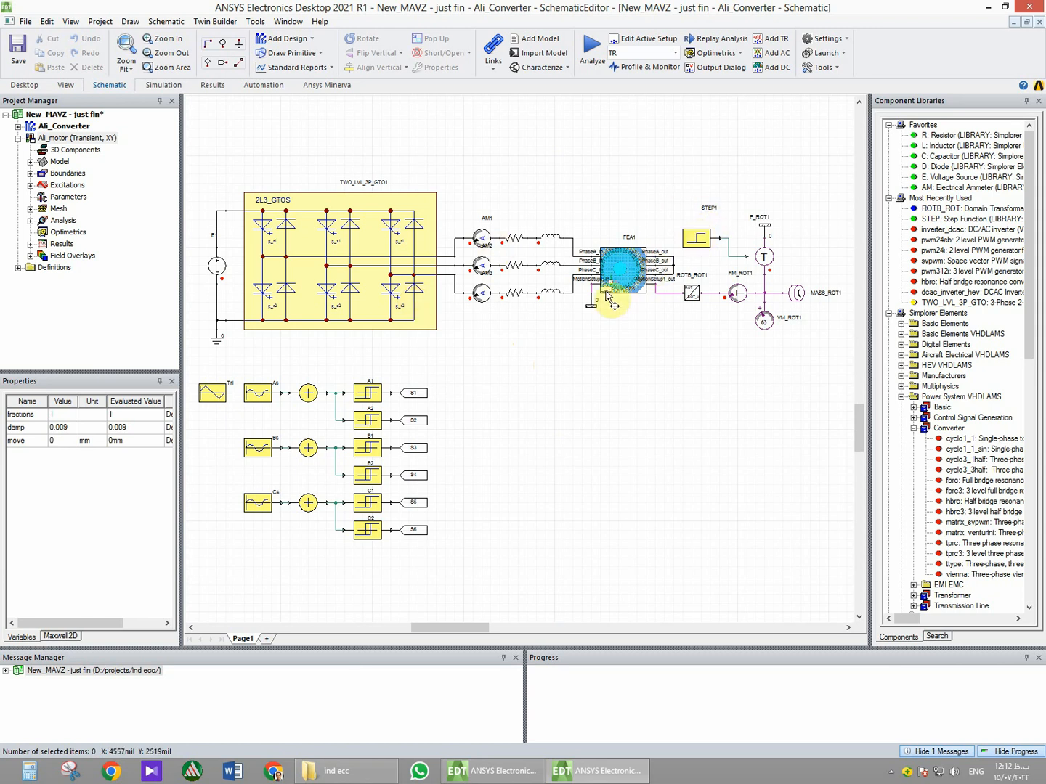
{"action": "mouse_move", "coordinate": [527, 488]}
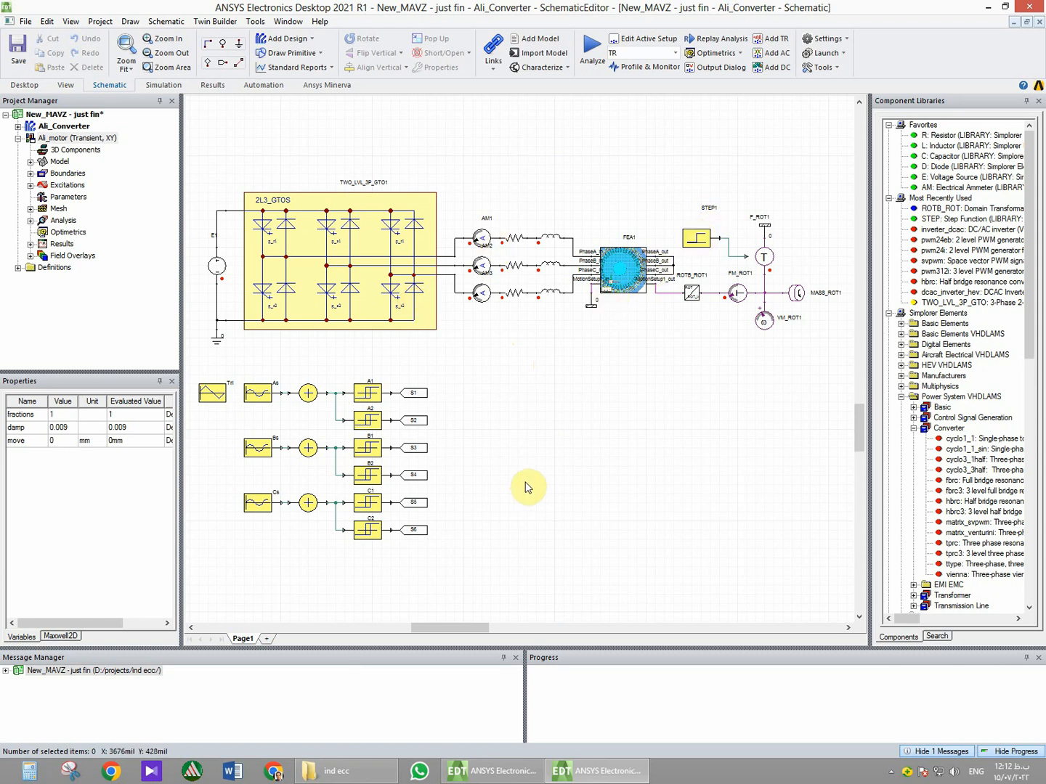
{"action": "mouse_move", "coordinate": [522, 485]}
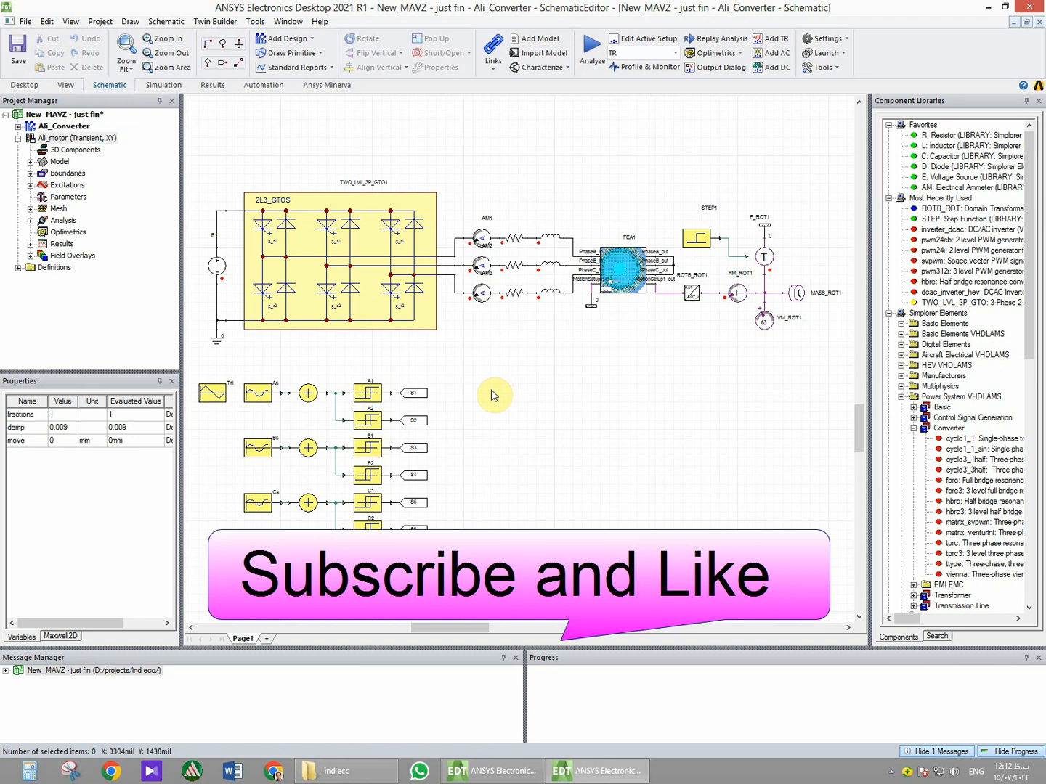
{"action": "mouse_move", "coordinate": [488, 415]}
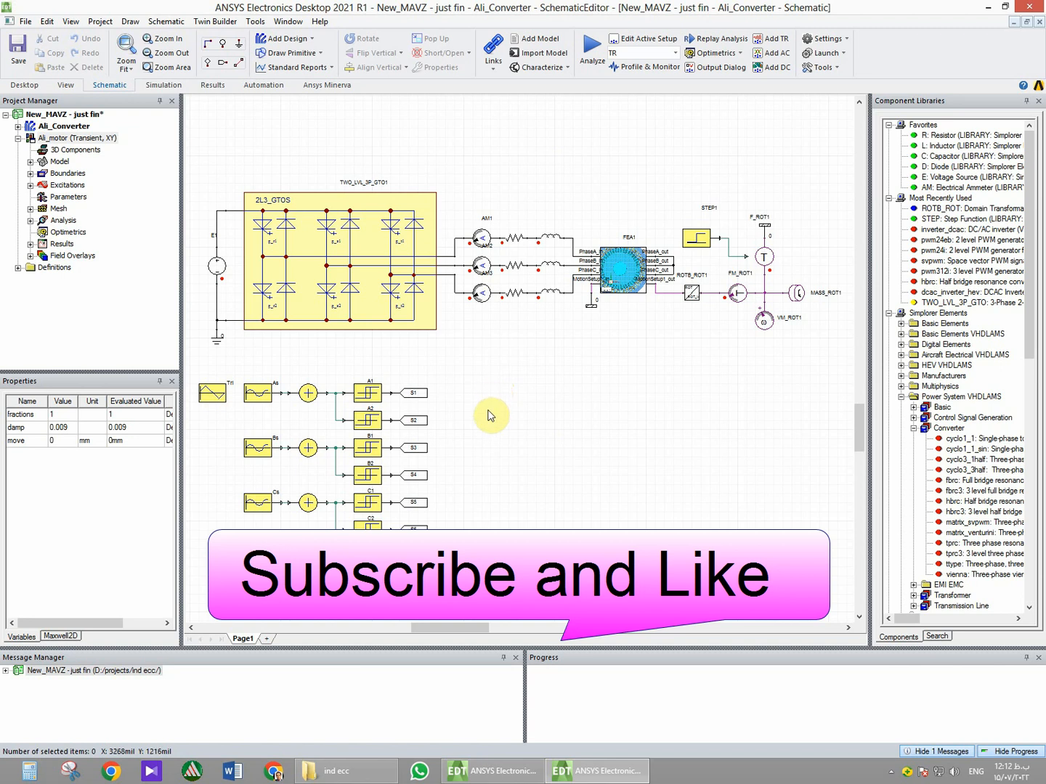
Open the Ali_motor Maxwell 2D design and inspect its PhaseA winding excitation.
{"action": "double_click", "coordinate": [84, 136]}
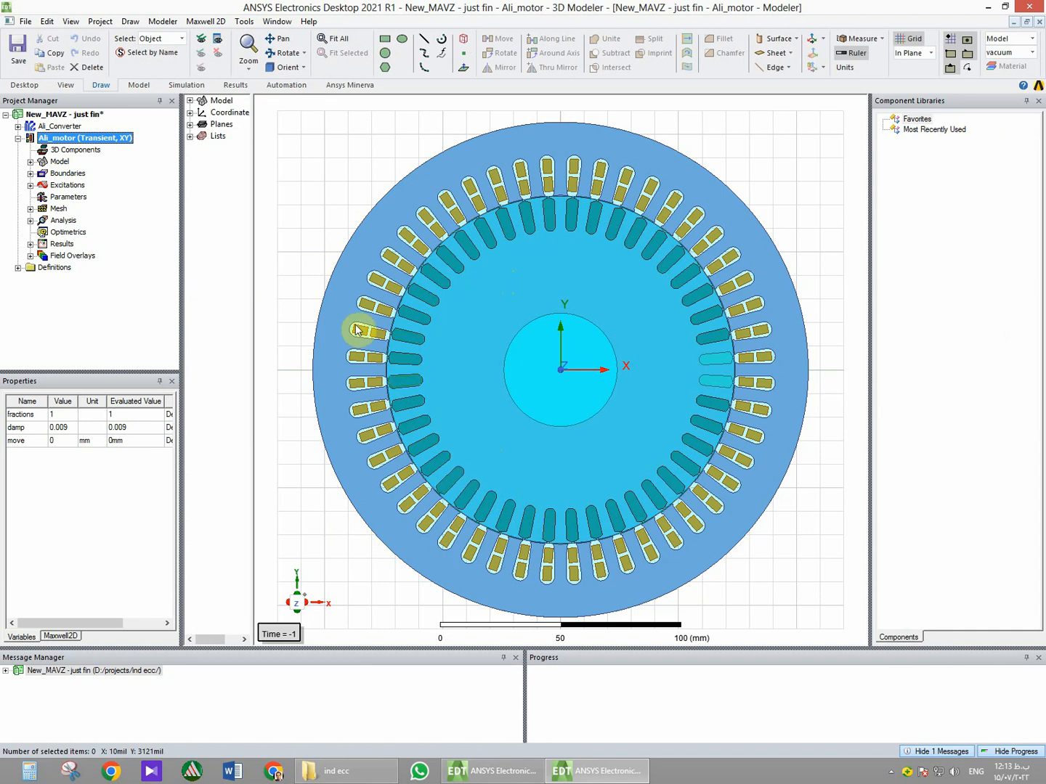
{"action": "left_click", "coordinate": [75, 209]}
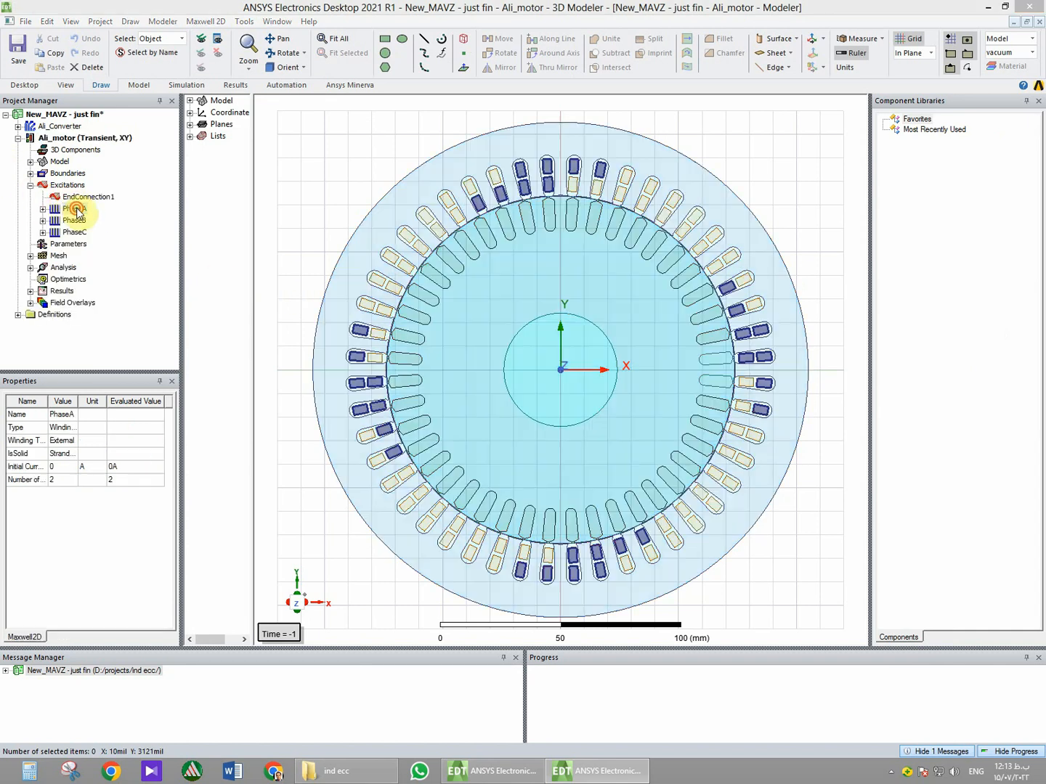
{"action": "double_click", "coordinate": [76, 209]}
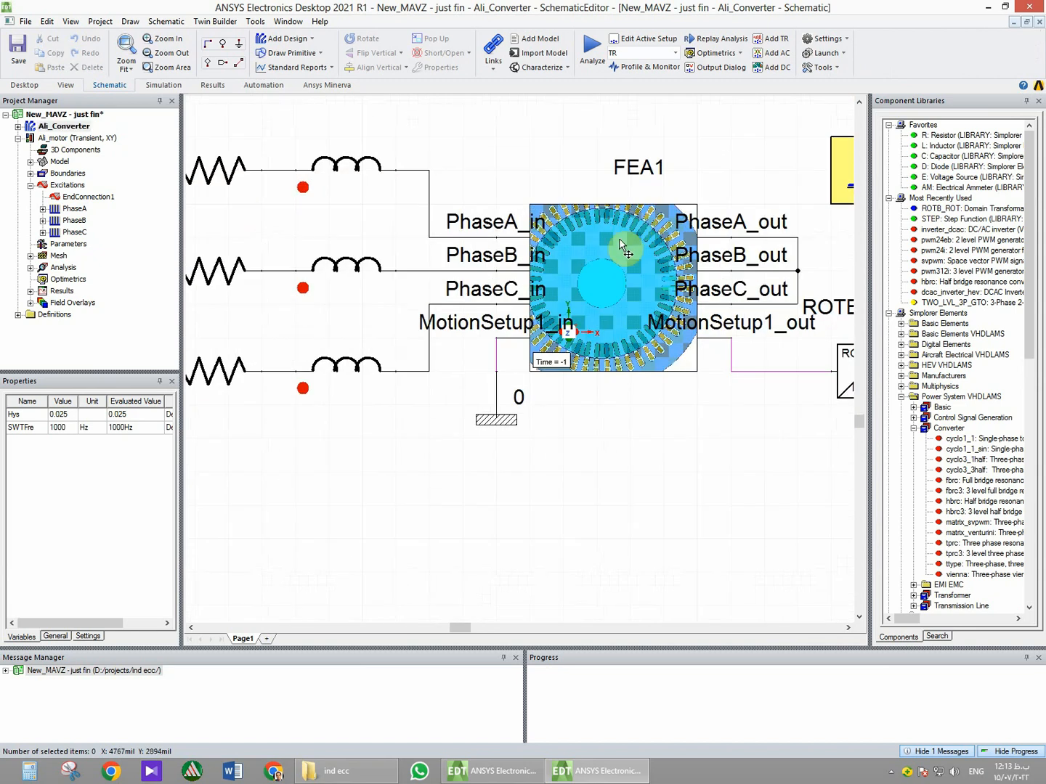
{"action": "mouse_move", "coordinate": [544, 244]}
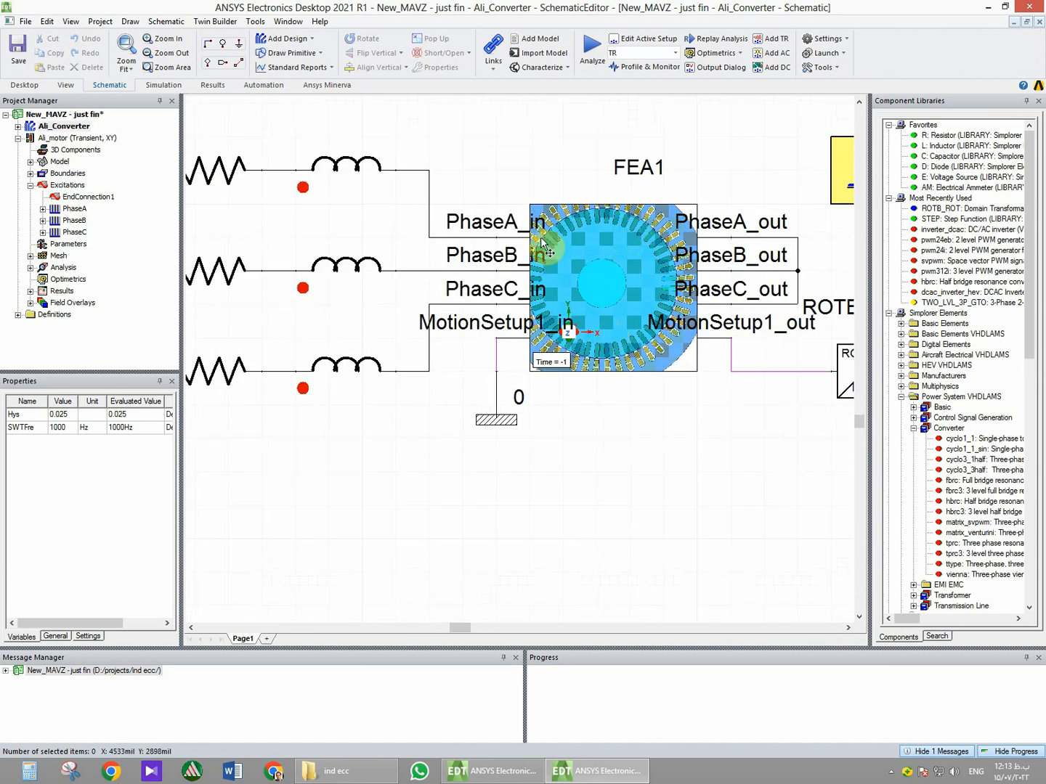
{"action": "mouse_move", "coordinate": [547, 229]}
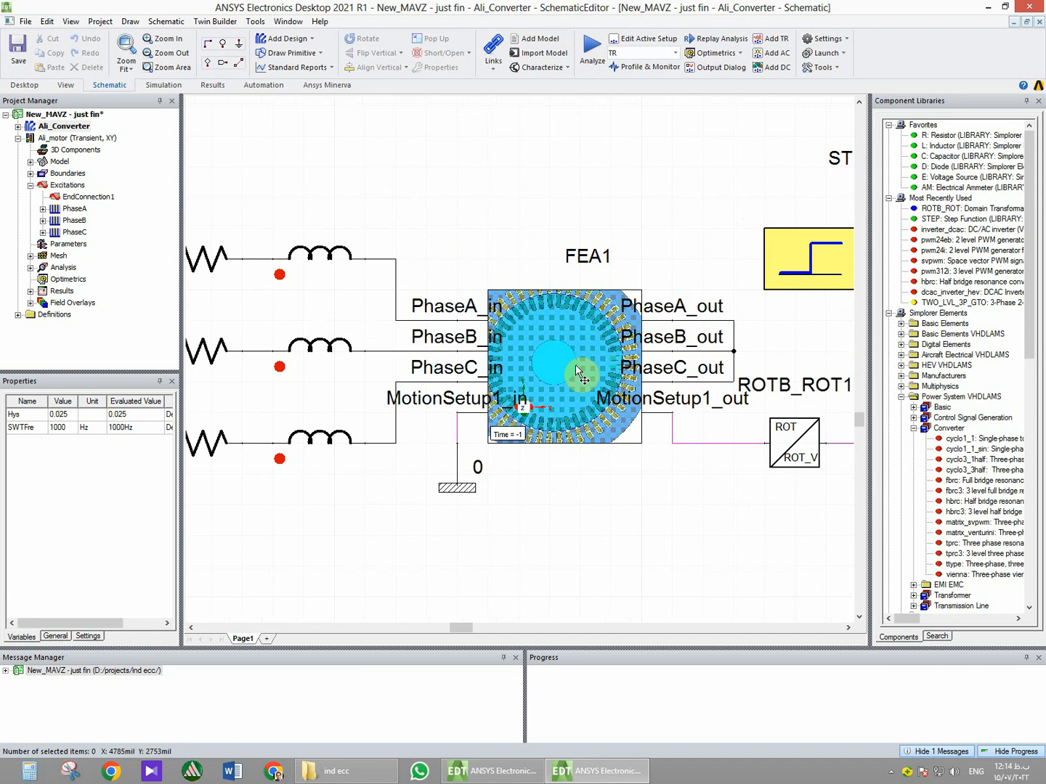
{"action": "mouse_move", "coordinate": [580, 375]}
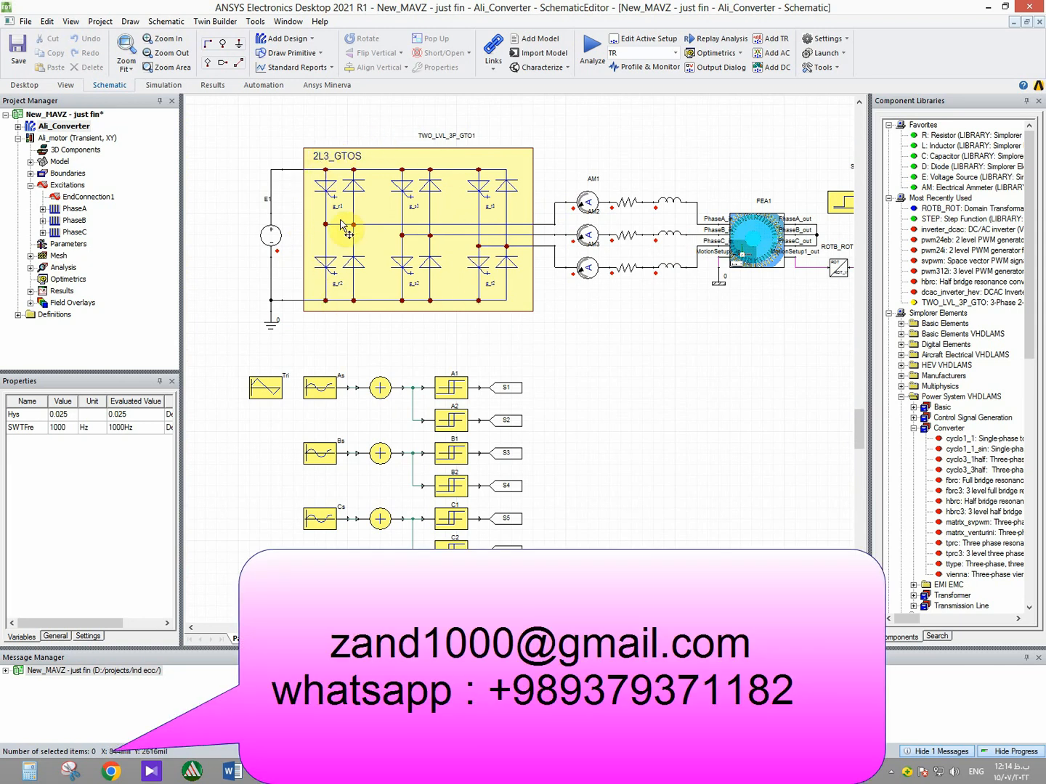
{"action": "mouse_move", "coordinate": [646, 206]}
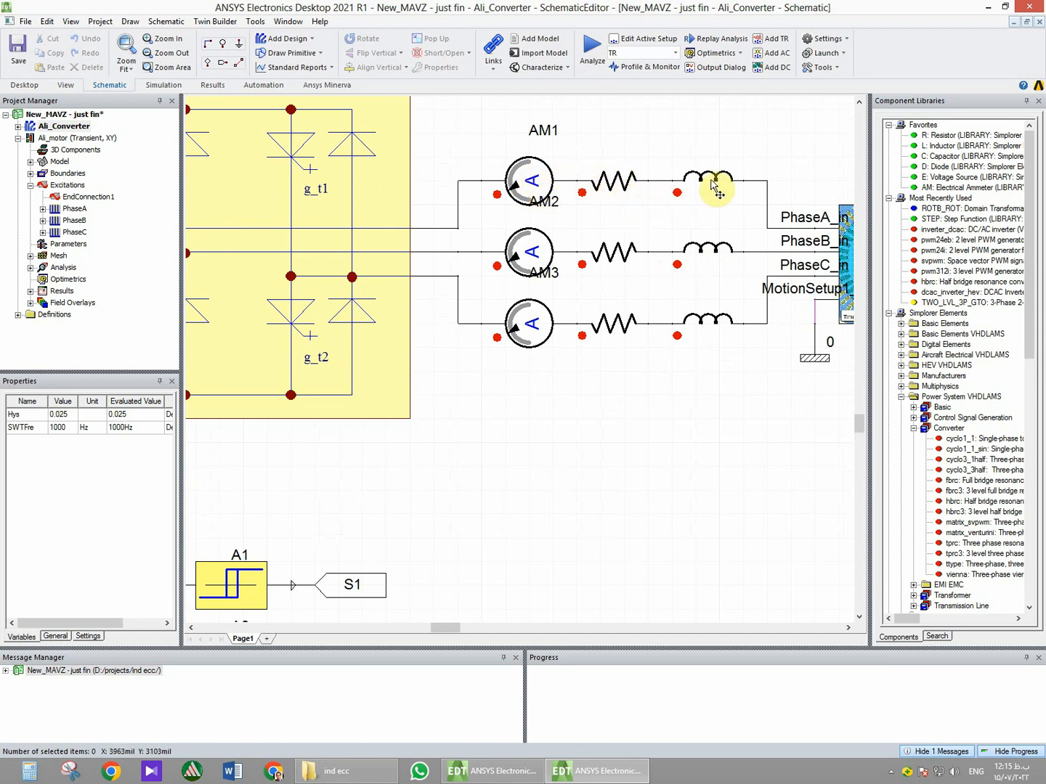
{"action": "mouse_move", "coordinate": [729, 181]}
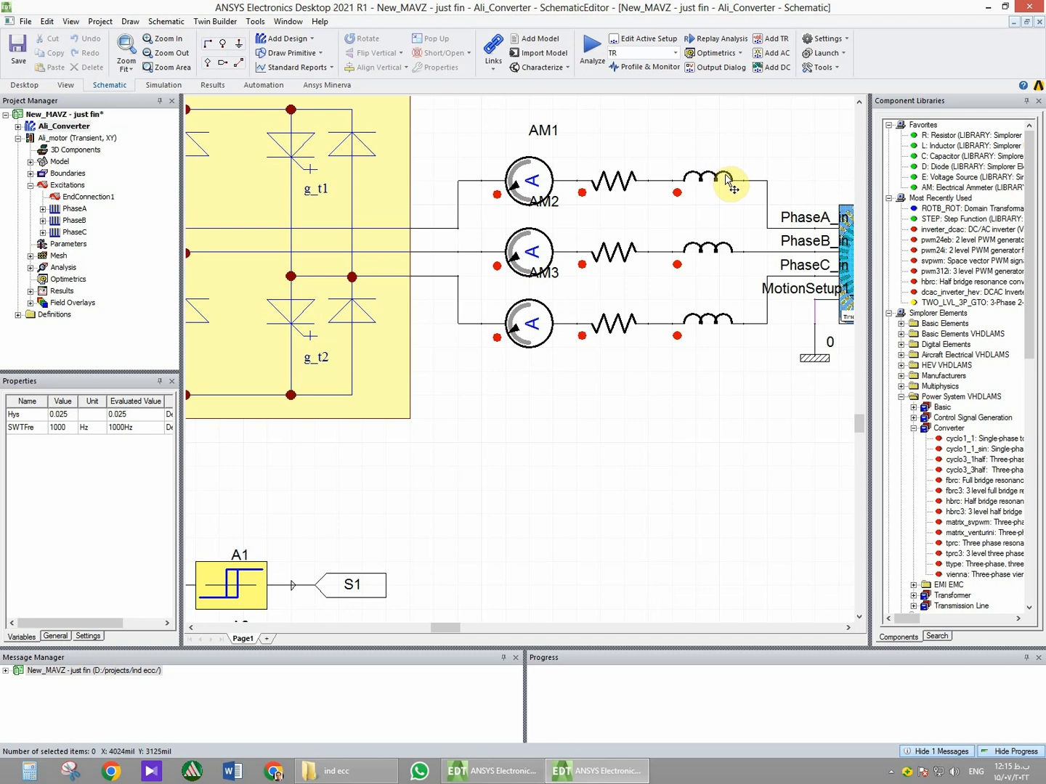
{"action": "mouse_move", "coordinate": [692, 225]}
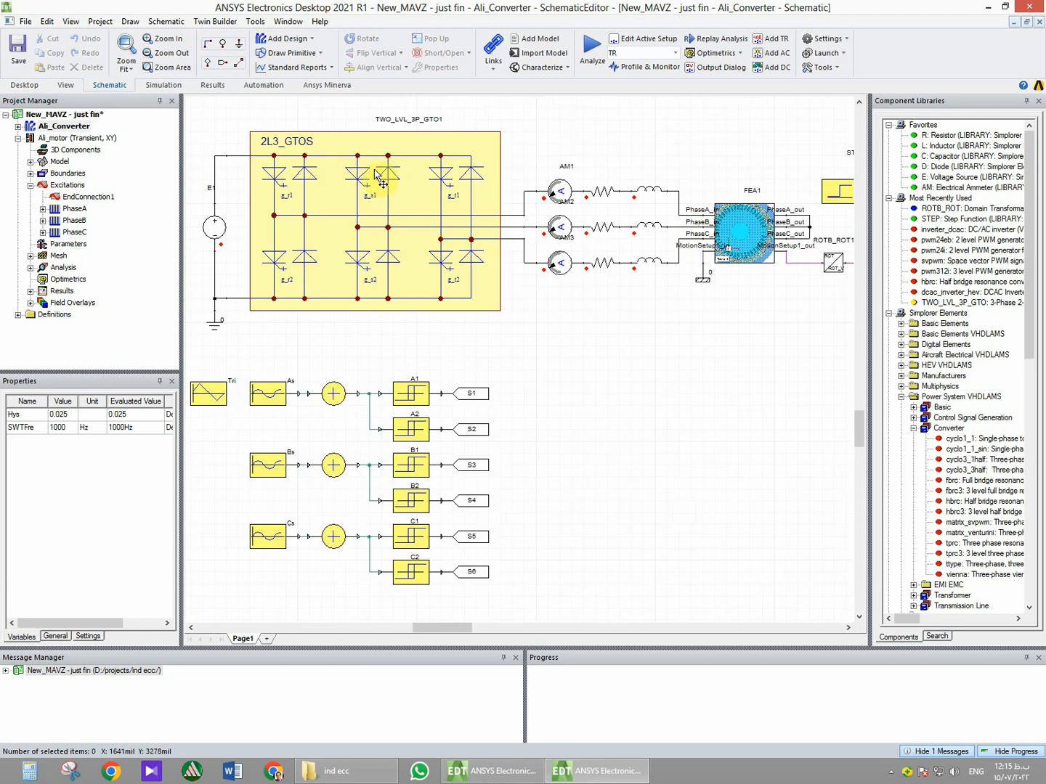
{"action": "mouse_move", "coordinate": [421, 131]}
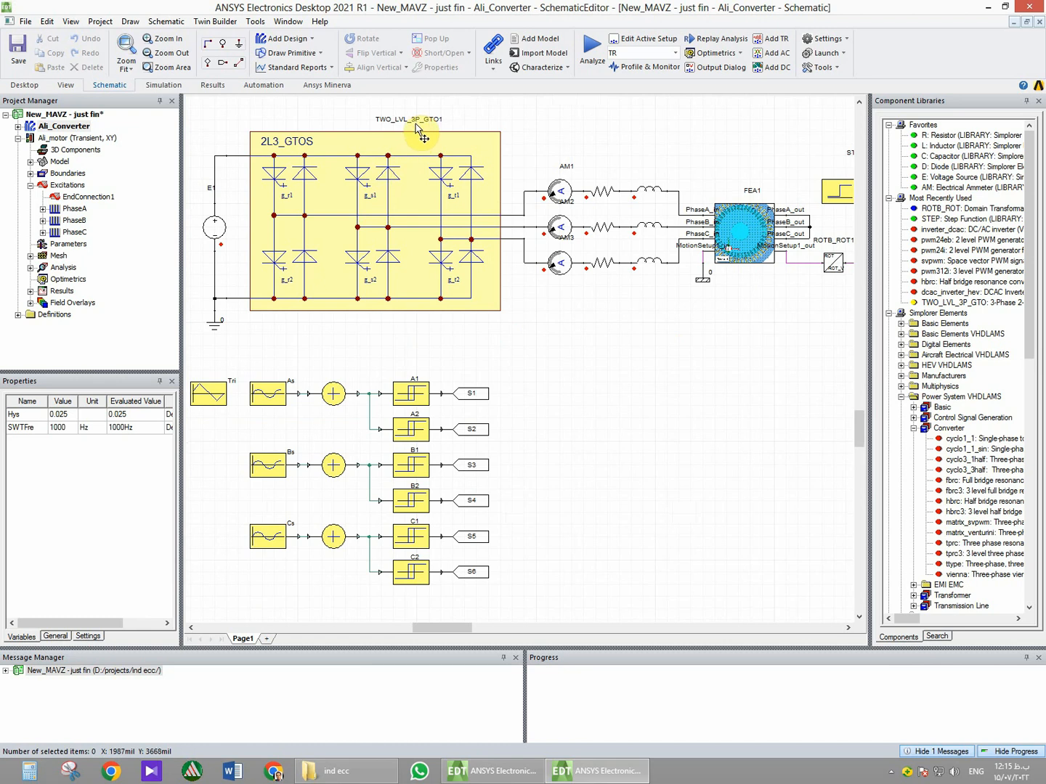
{"action": "mouse_move", "coordinate": [250, 226]}
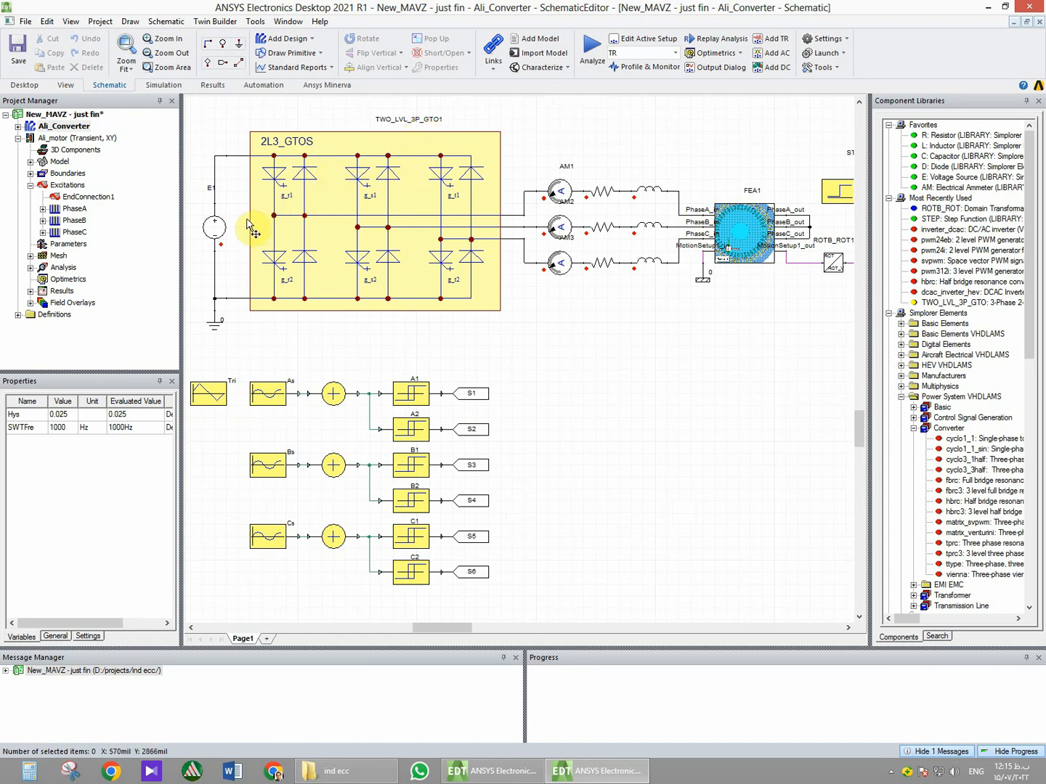
{"action": "double_click", "coordinate": [215, 227]}
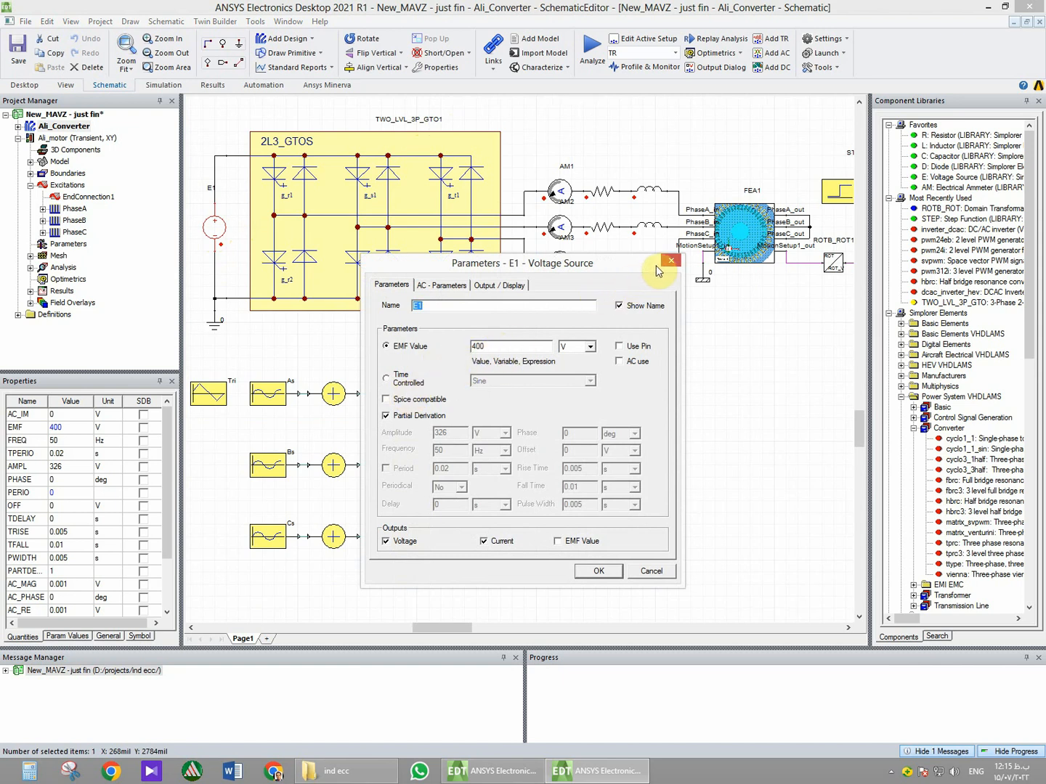
{"action": "mouse_move", "coordinate": [249, 336]}
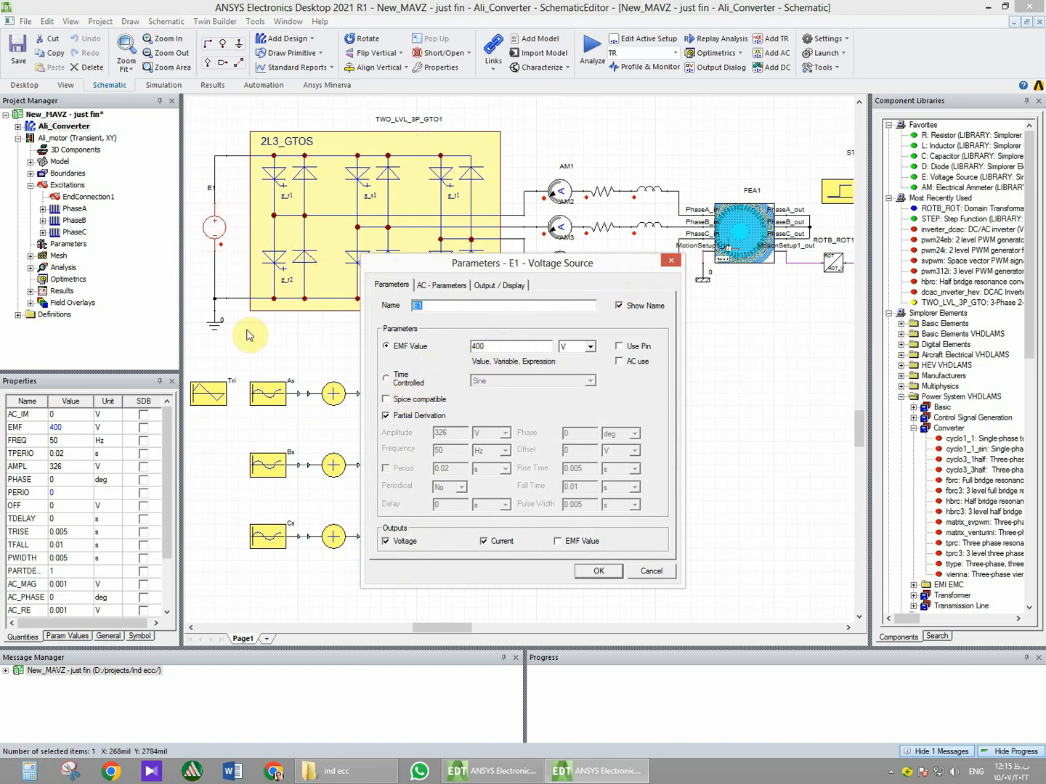
{"action": "left_click", "coordinate": [598, 571]}
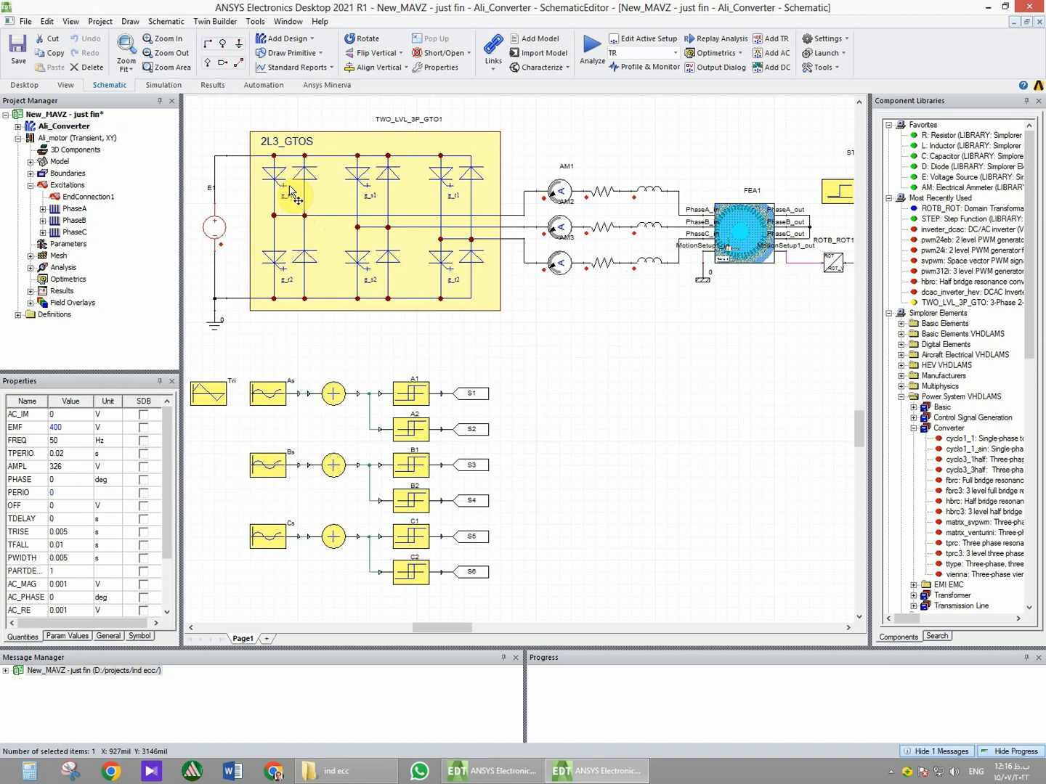
{"action": "mouse_move", "coordinate": [267, 217]}
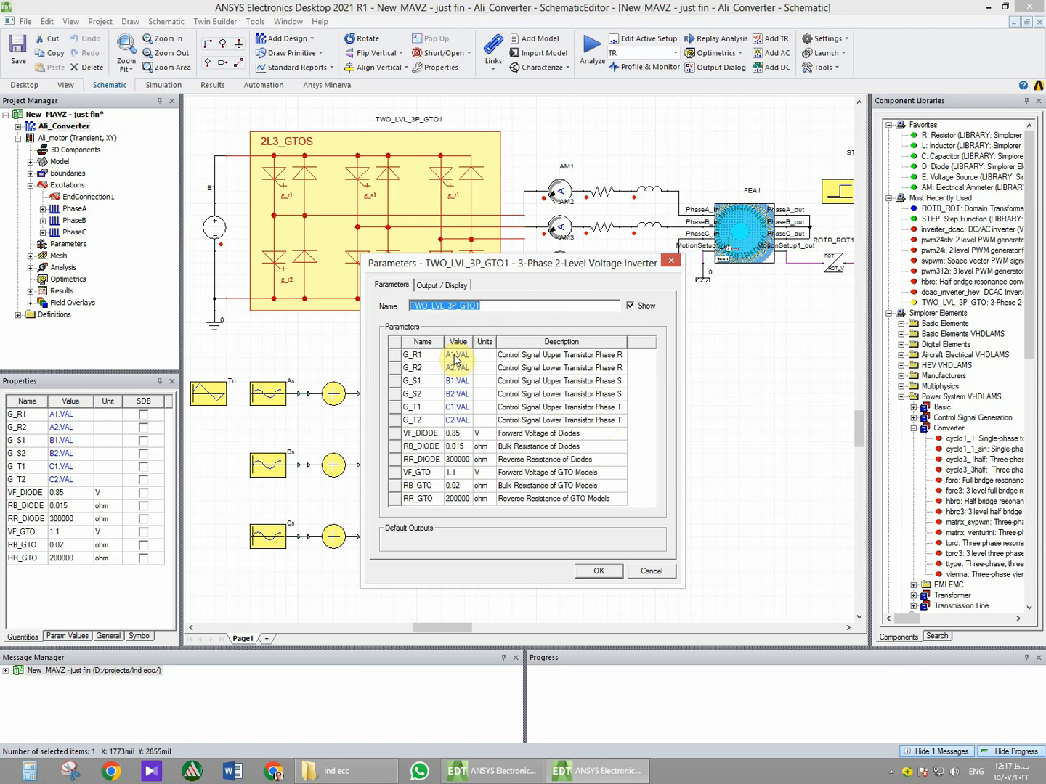
{"action": "mouse_move", "coordinate": [456, 369]}
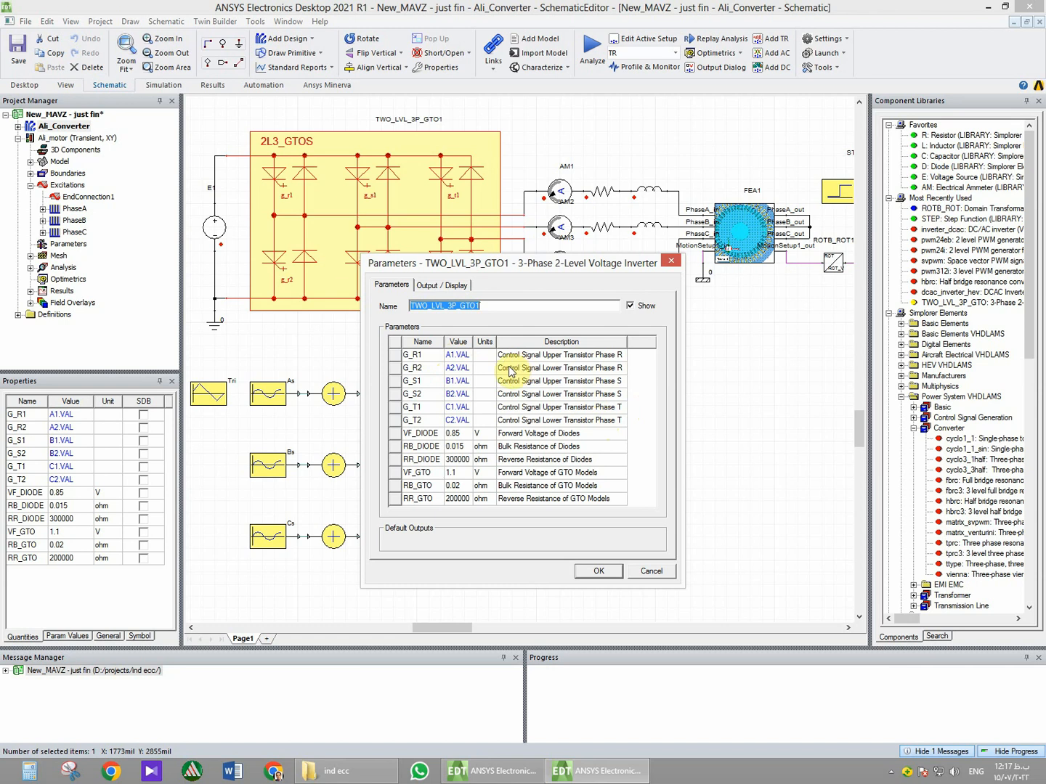
{"action": "mouse_move", "coordinate": [477, 427]}
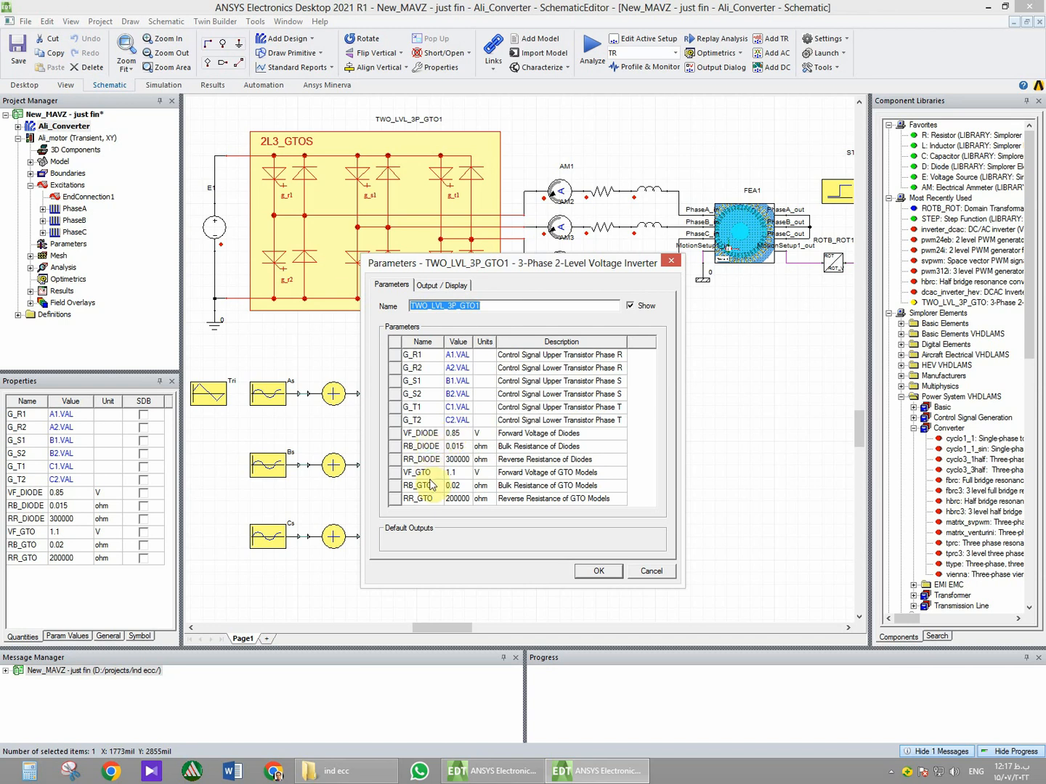
Confirm the TWO_LVL_3P_GTO1 gate signals A1.VAL–C2.VAL and diode/GTO values 0.85, 0.015, 300000, 1.1, 0.02, 200000.
{"action": "left_click", "coordinate": [598, 570]}
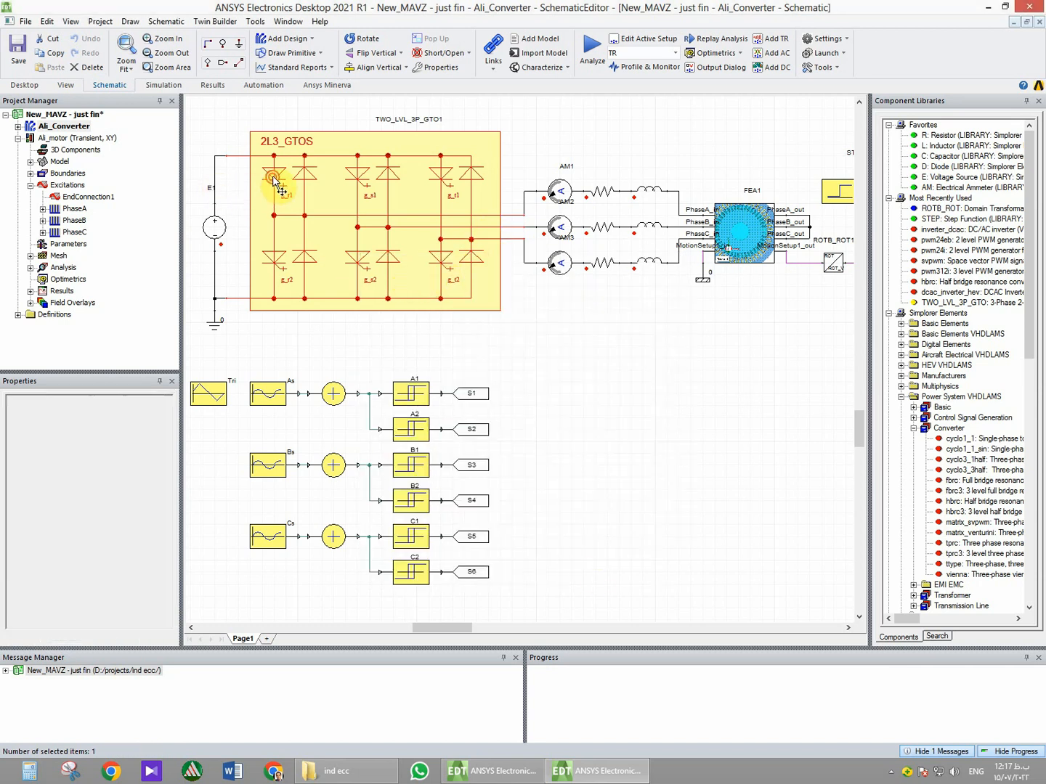
{"action": "double_click", "coordinate": [274, 180]}
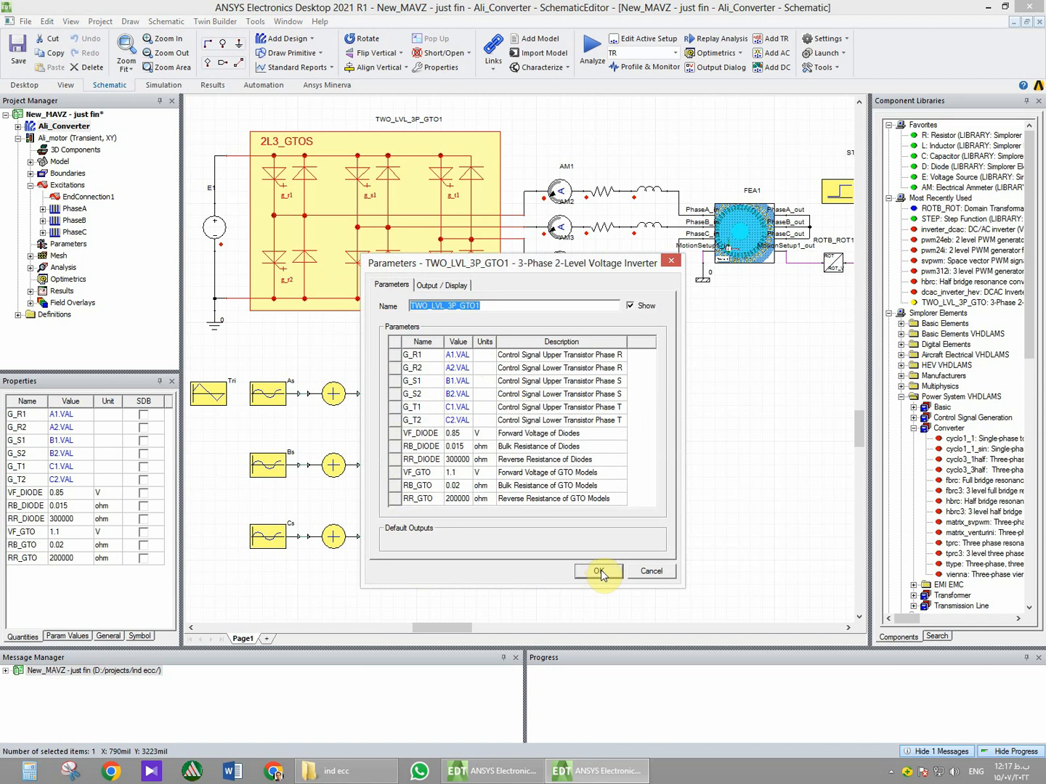
{"action": "left_click", "coordinate": [598, 573]}
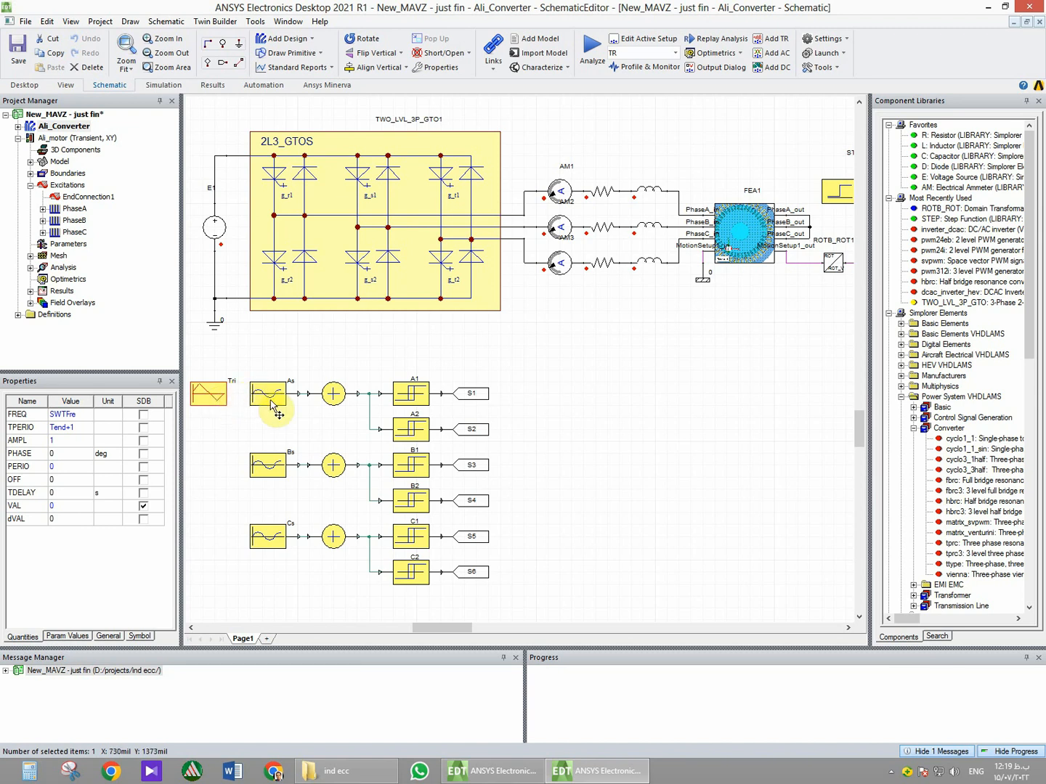
{"action": "mouse_move", "coordinate": [273, 407]}
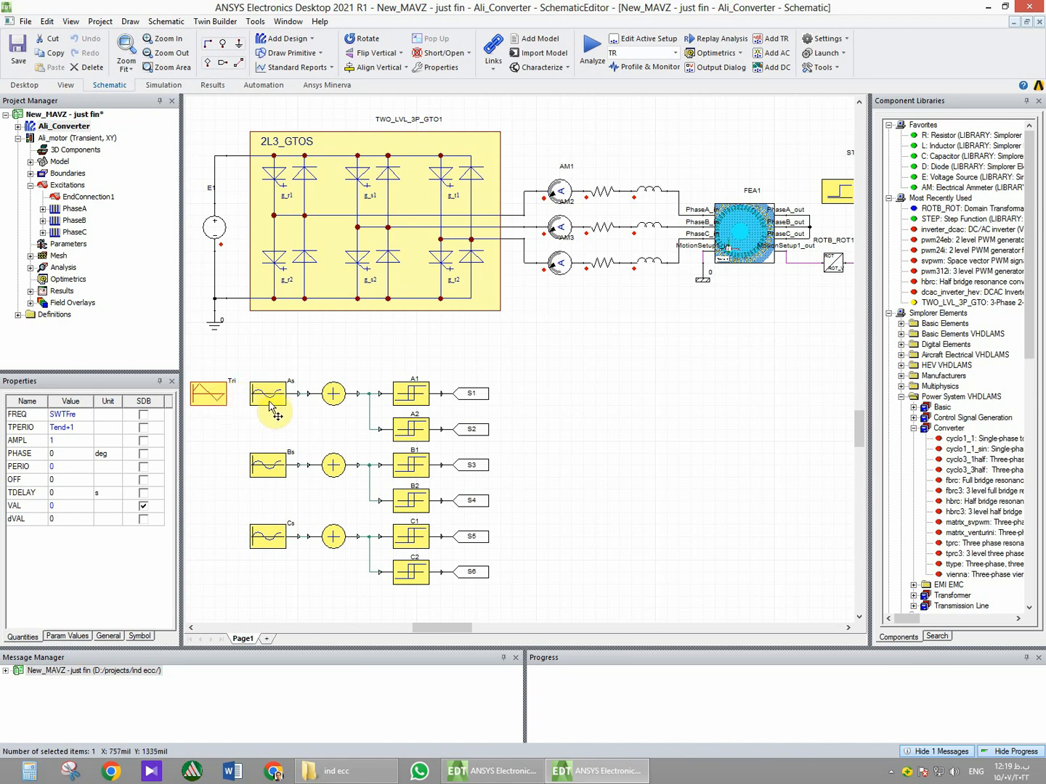
{"action": "mouse_move", "coordinate": [290, 271]}
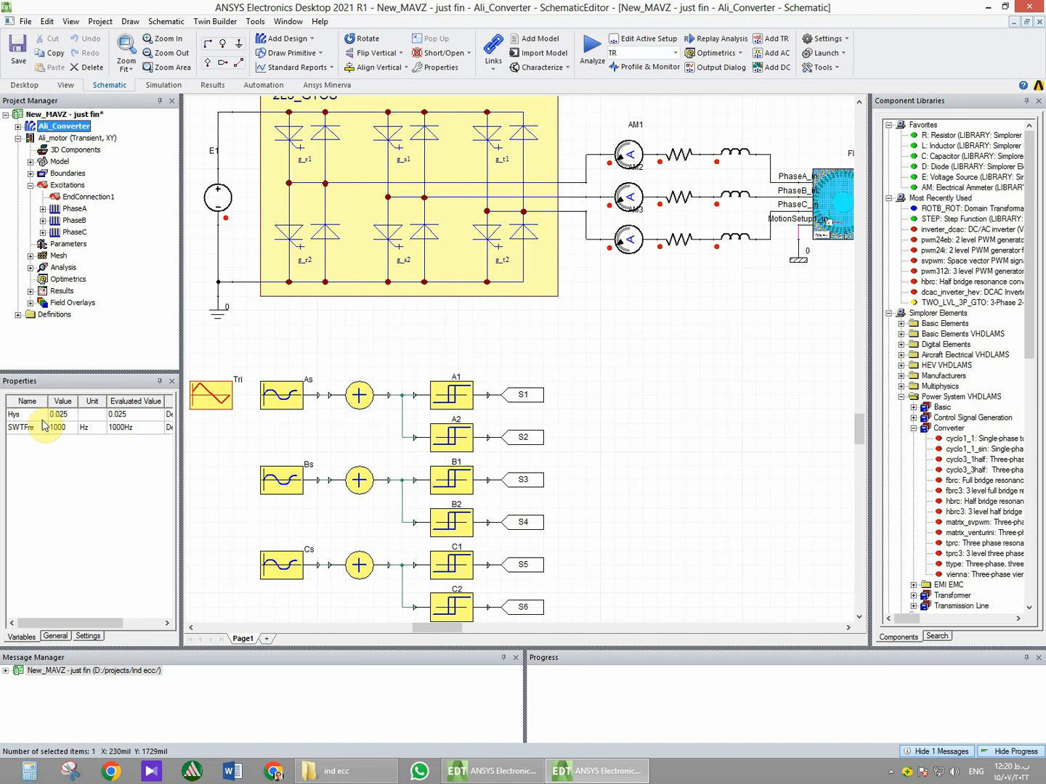
Open the Tri triangular carrier's parameters to set amplitude 1 and frequency SWTfre.
{"action": "double_click", "coordinate": [211, 395]}
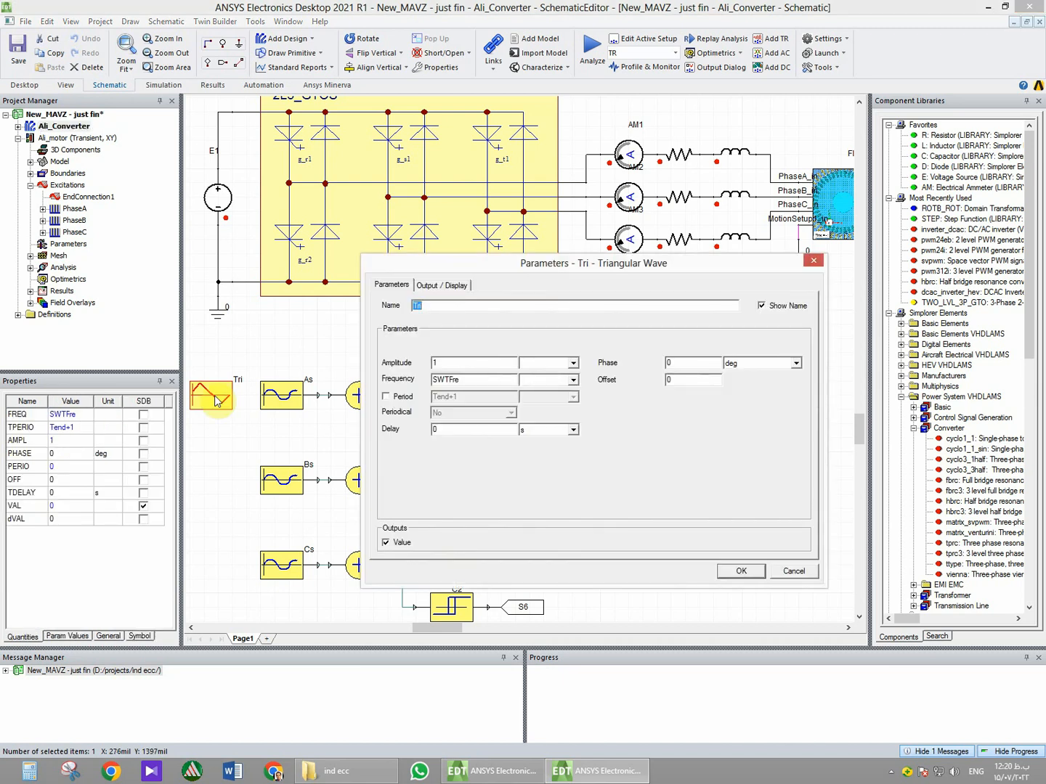
{"action": "mouse_move", "coordinate": [477, 372]}
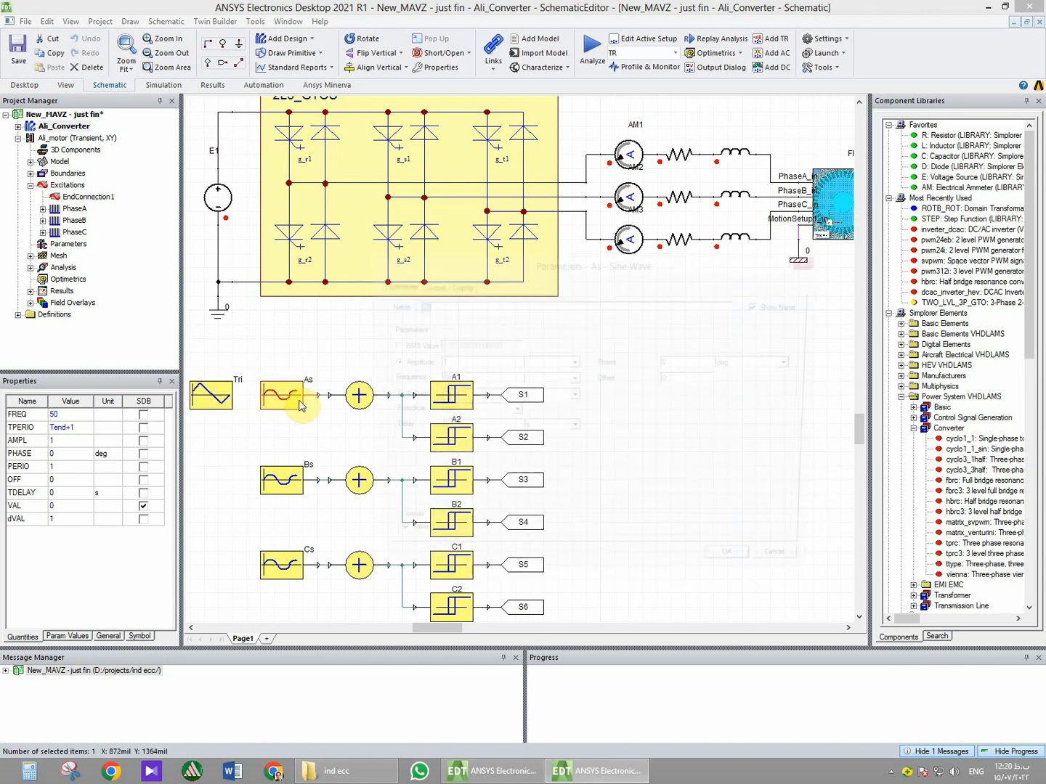
Set sine references As and Bs to amplitude 1, 50 Hz, phases 0° and −120°.
{"action": "double_click", "coordinate": [281, 395]}
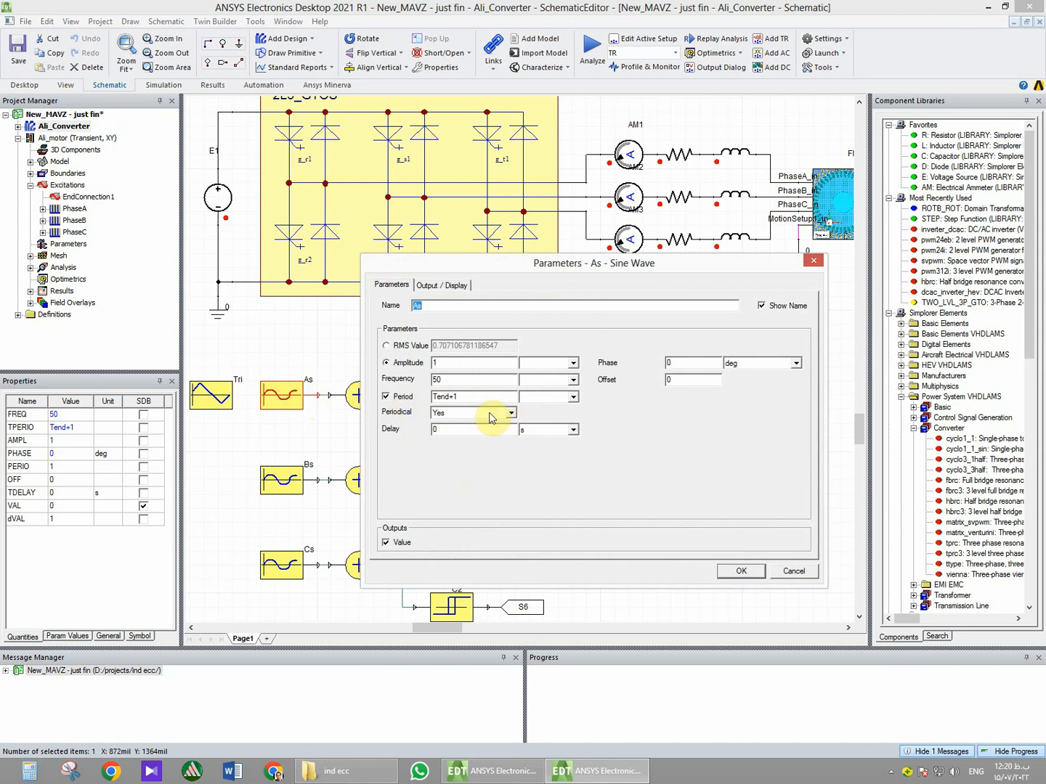
{"action": "left_click", "coordinate": [465, 380]}
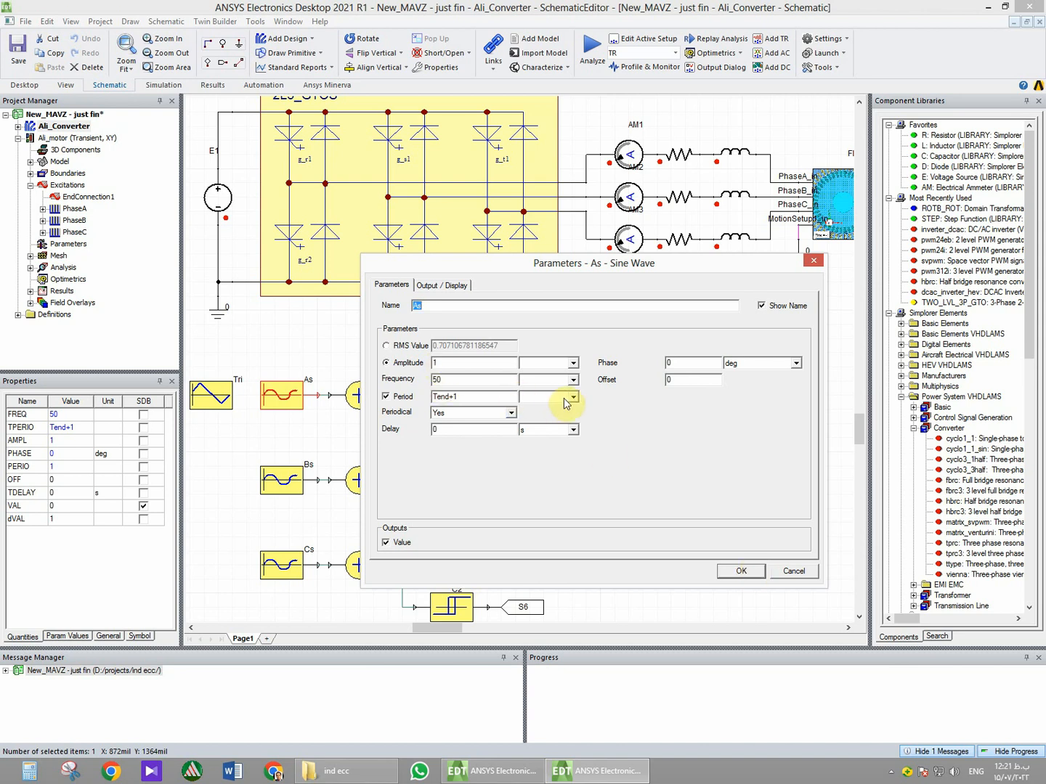
{"action": "mouse_move", "coordinate": [613, 374]}
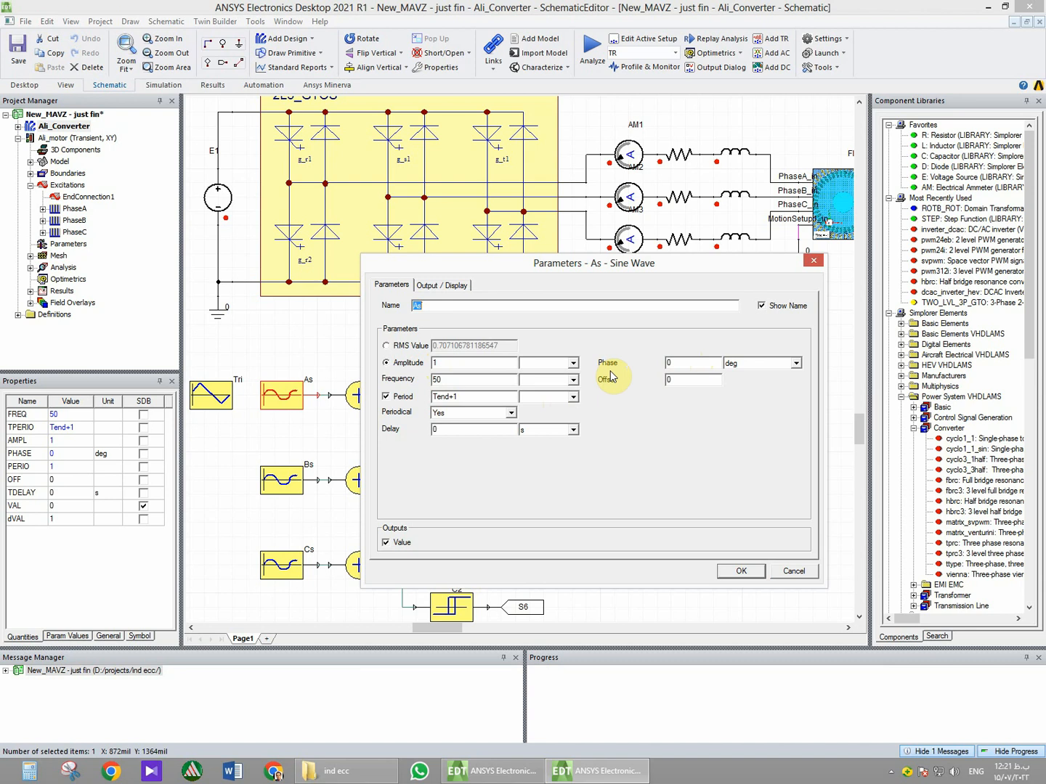
{"action": "mouse_move", "coordinate": [708, 526]}
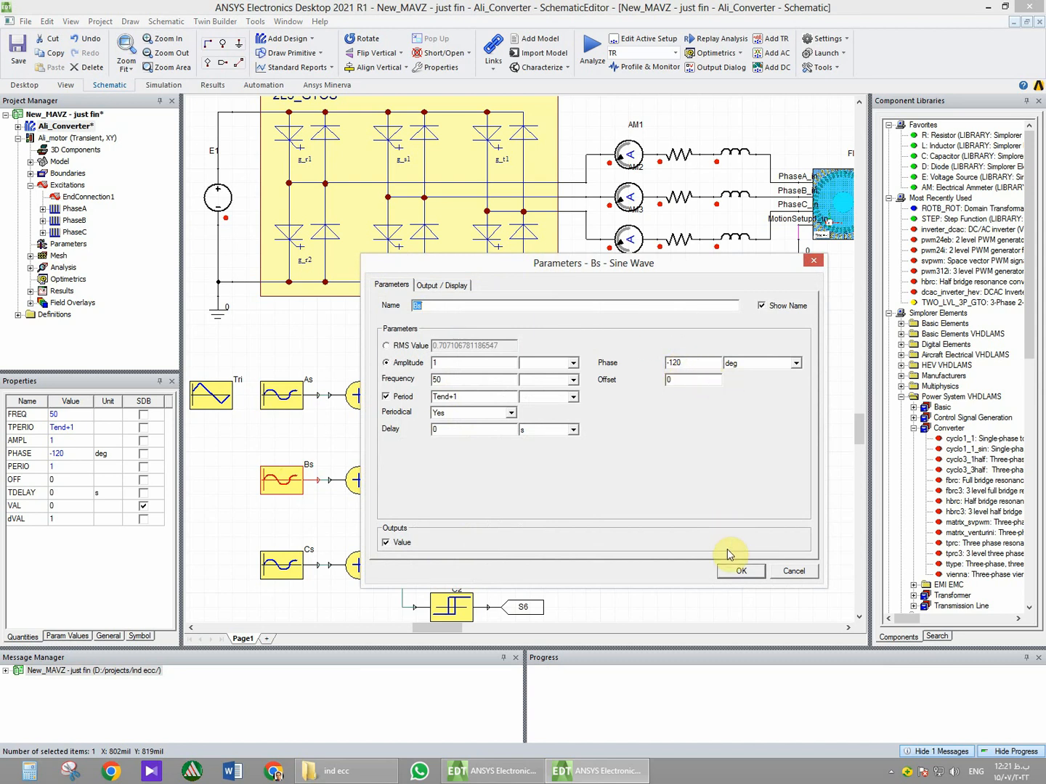
{"action": "left_click", "coordinate": [741, 570]}
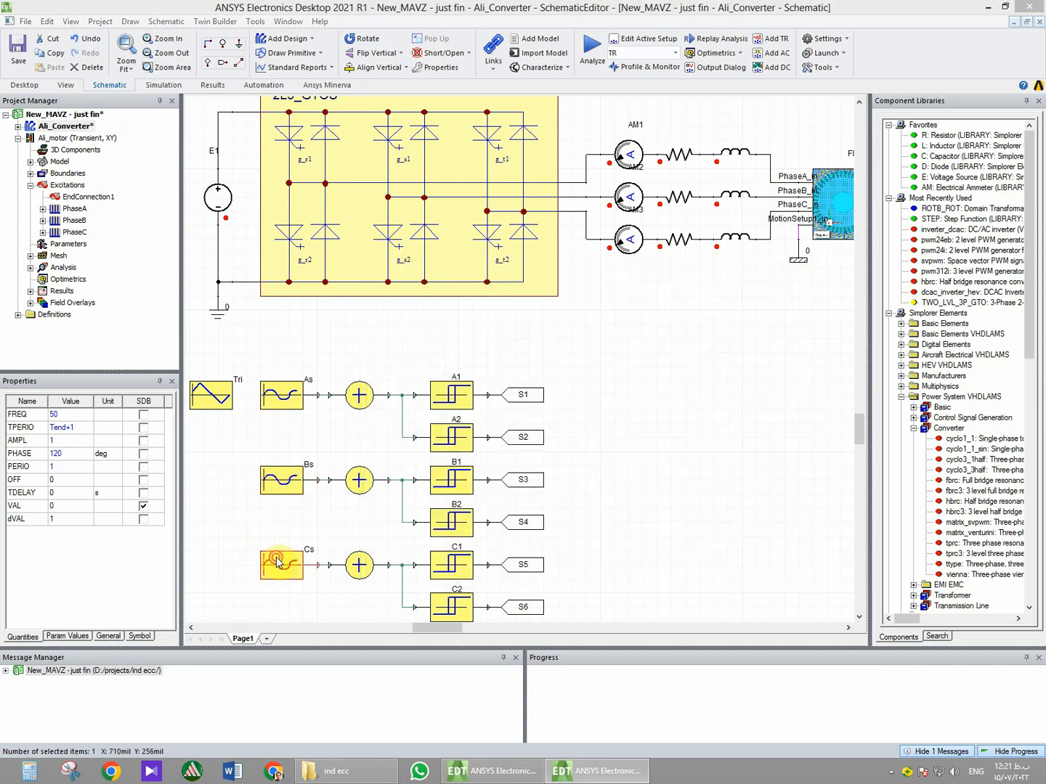
Set sine reference Cs to amplitude 1, 50 Hz, phase 120°.
{"action": "double_click", "coordinate": [282, 564]}
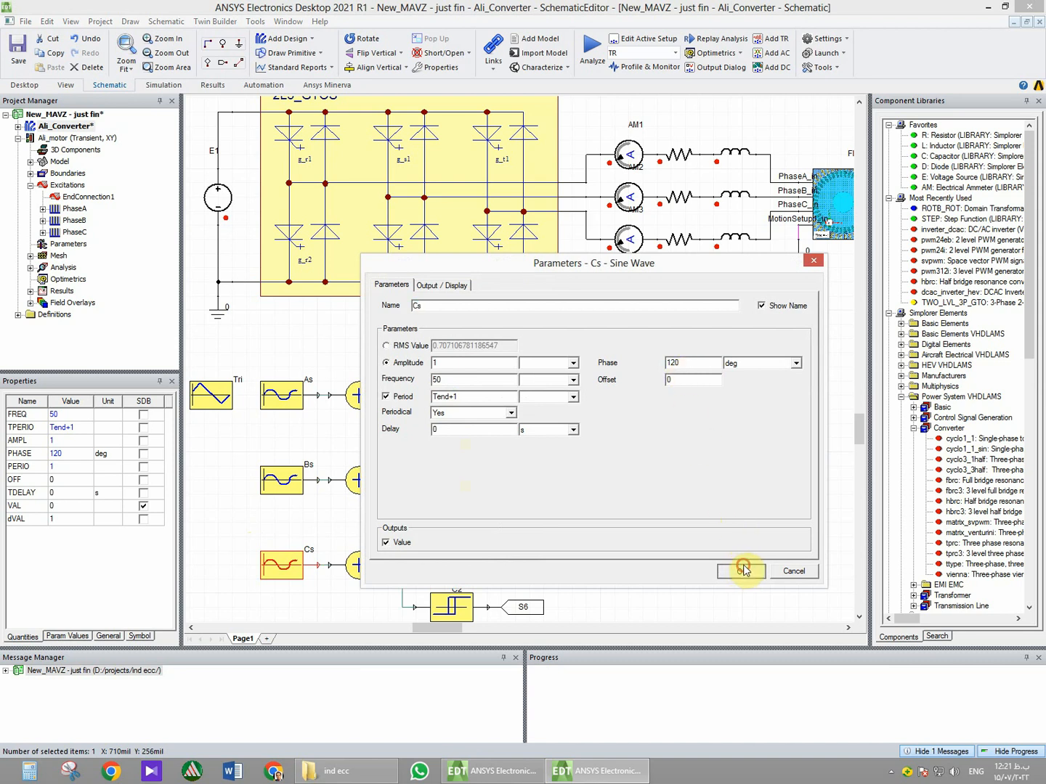
{"action": "left_click", "coordinate": [741, 570]}
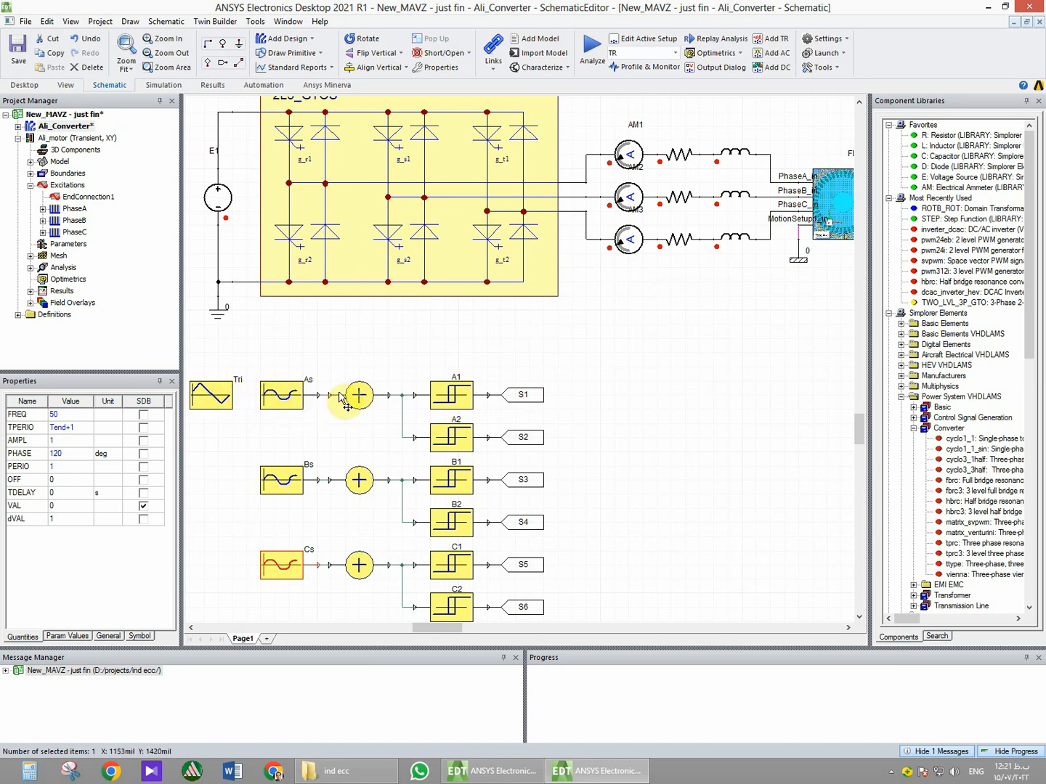
{"action": "left_click", "coordinate": [358, 395]}
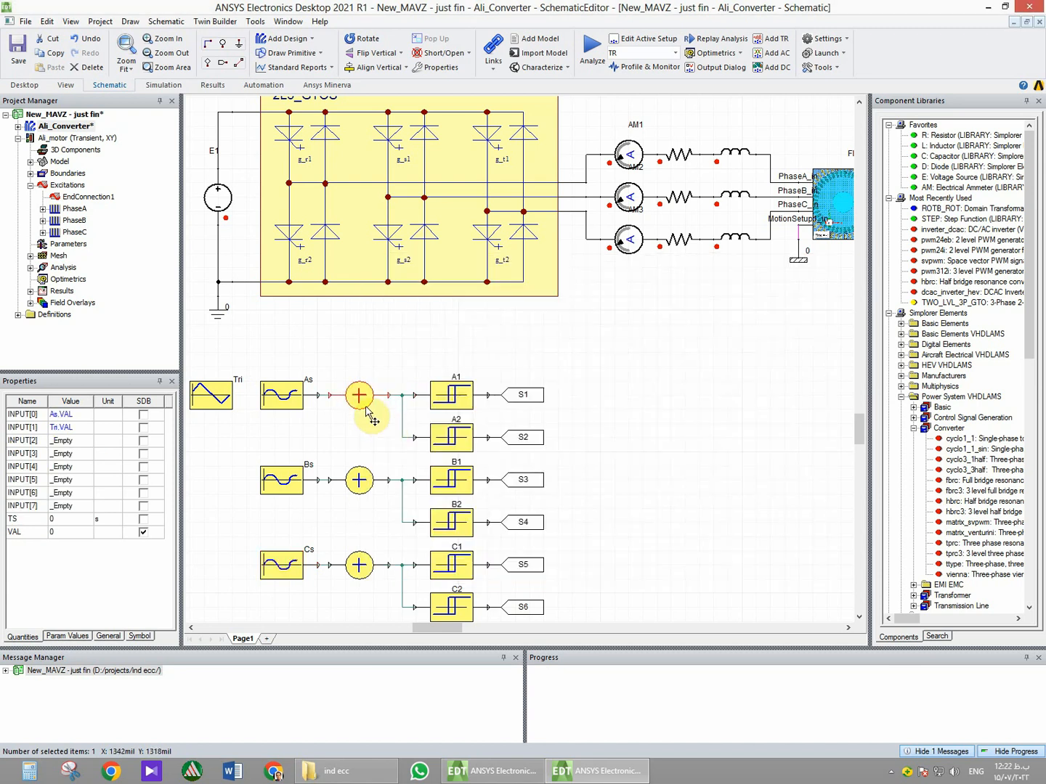
Set SUM1 inputs to As.VAL and Tri.VAL, taking the second input from a pin.
{"action": "double_click", "coordinate": [359, 395]}
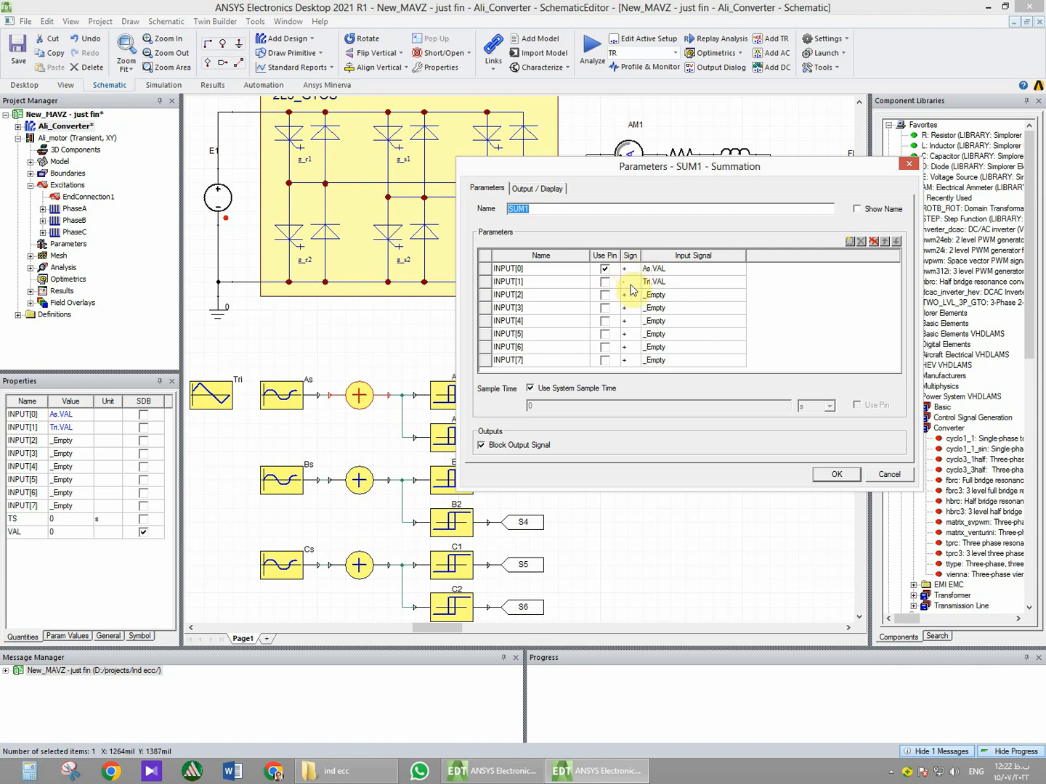
{"action": "left_click", "coordinate": [631, 282]}
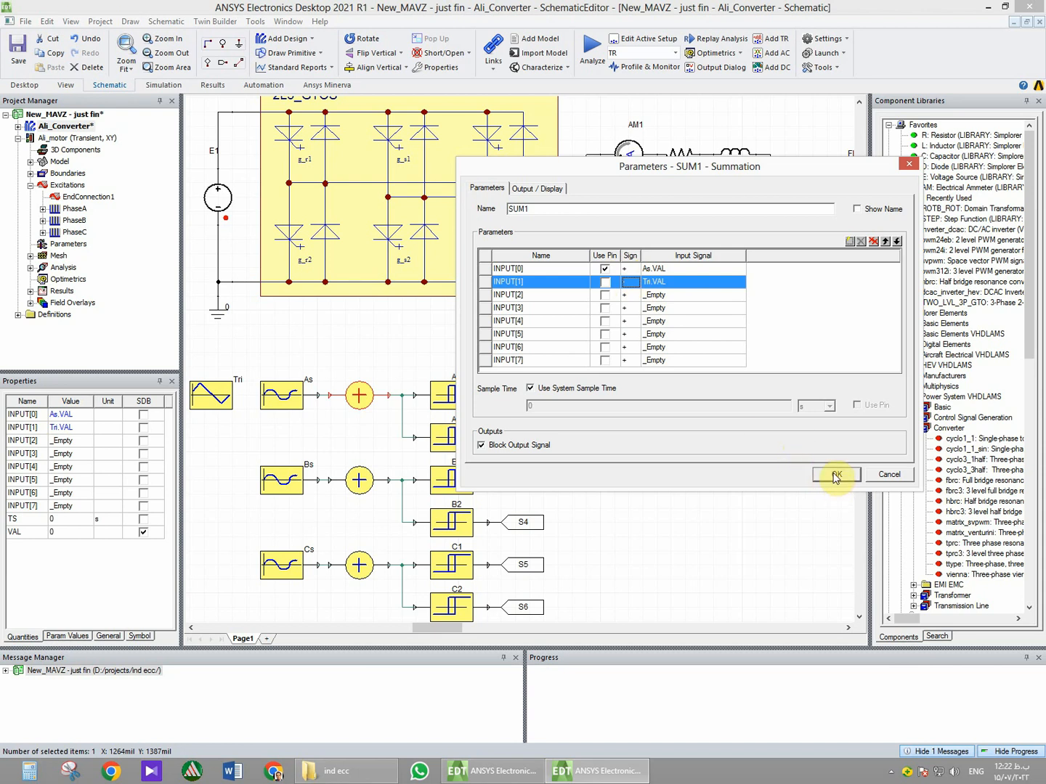
{"action": "left_click", "coordinate": [837, 475]}
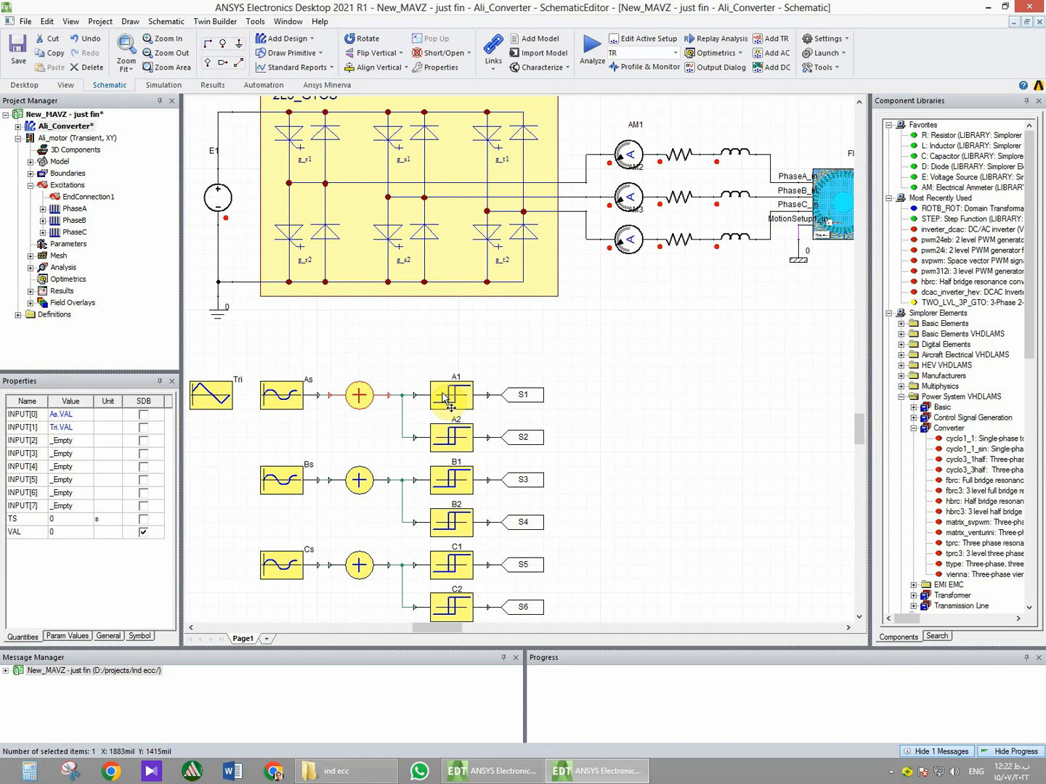
Review the A2 hysteresis element's SUM1.VAL input and ±Hys thresholds.
{"action": "double_click", "coordinate": [451, 395]}
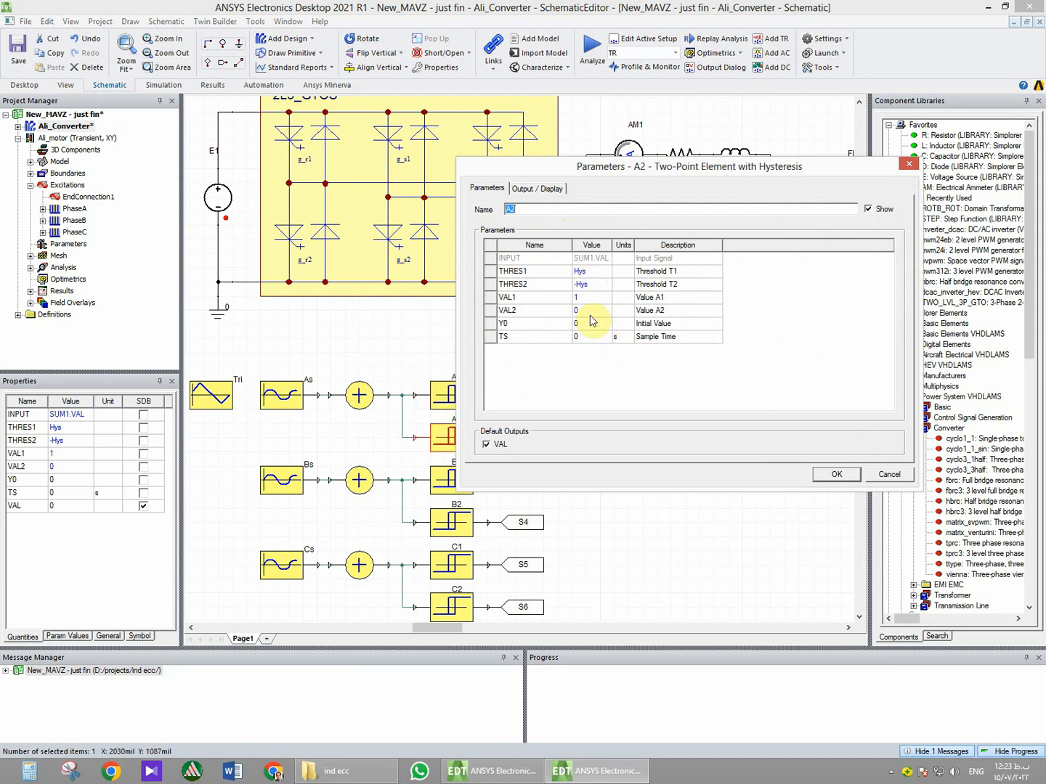
{"action": "left_click", "coordinate": [836, 474]}
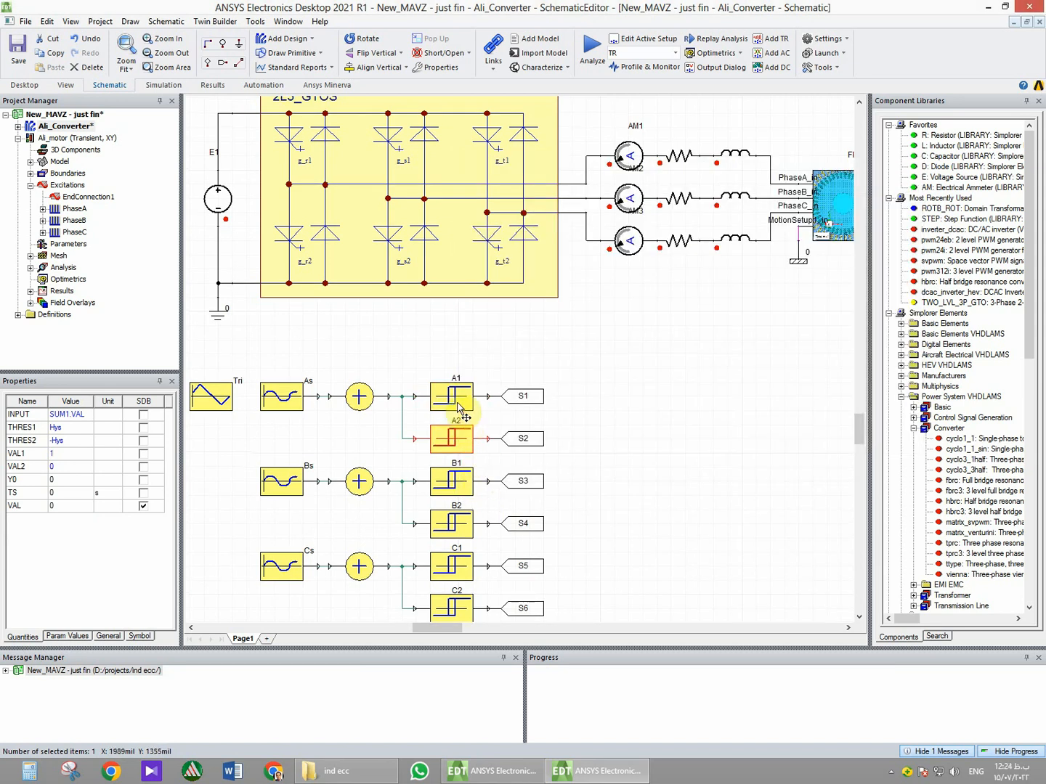
{"action": "mouse_move", "coordinate": [313, 140]}
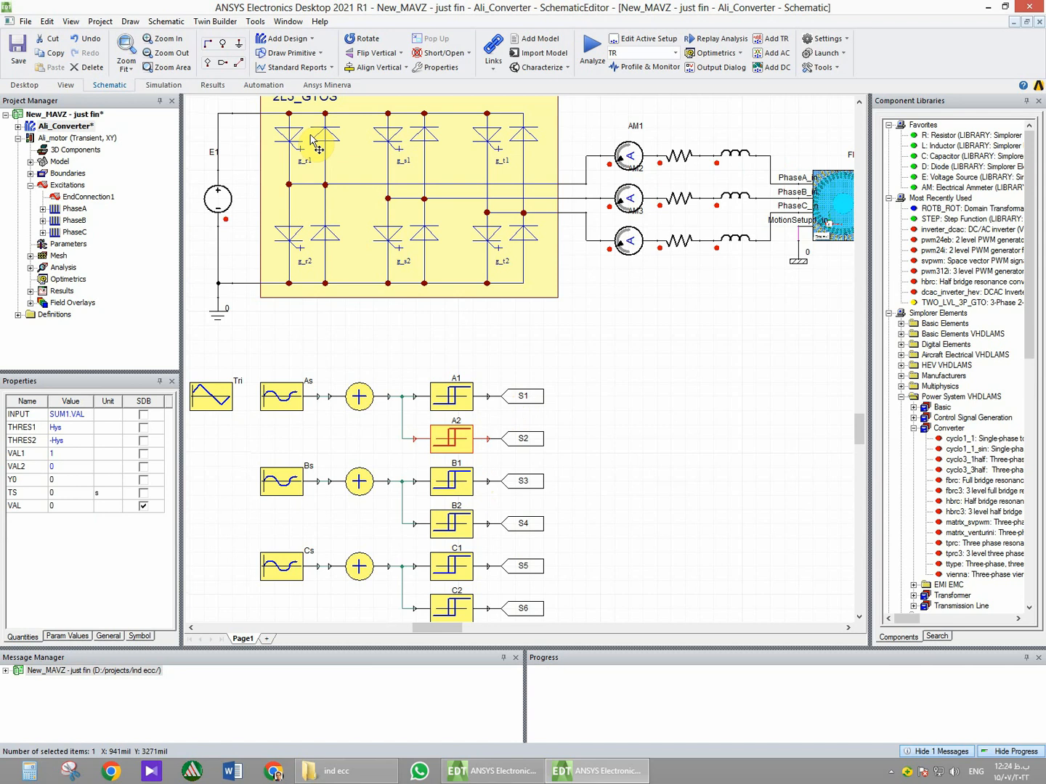
{"action": "left_click", "coordinate": [329, 332]}
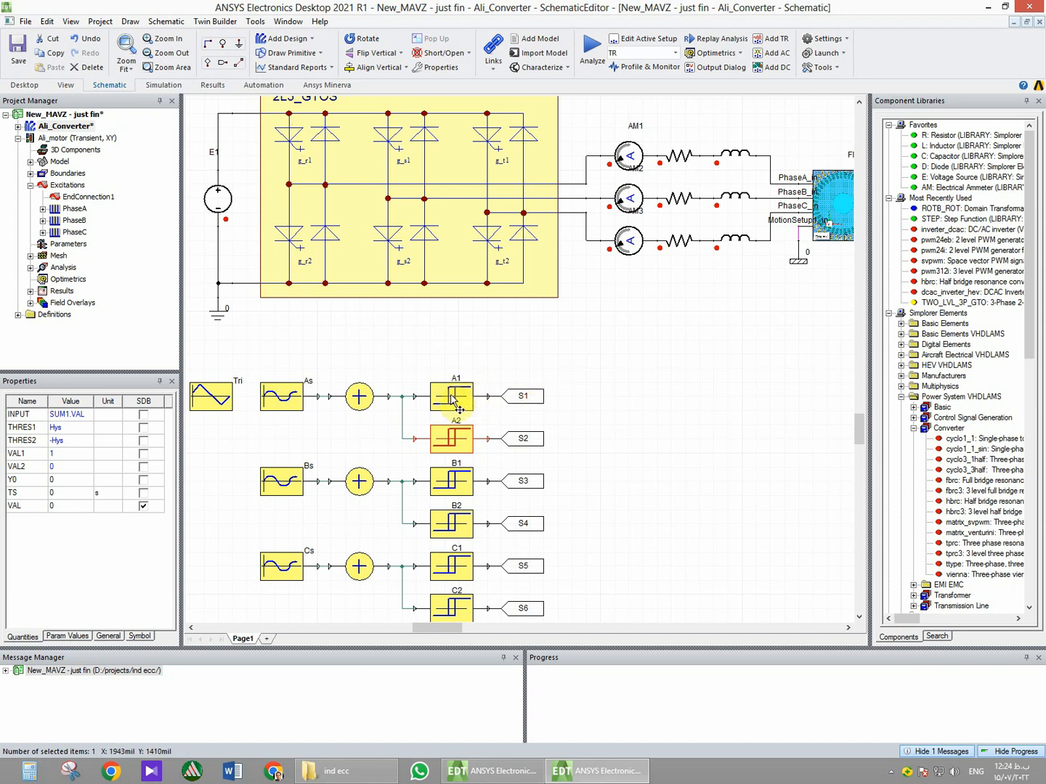
Set A1 hysteresis thresholds Hys and -Hys with output values 0 and 1.
{"action": "double_click", "coordinate": [451, 395]}
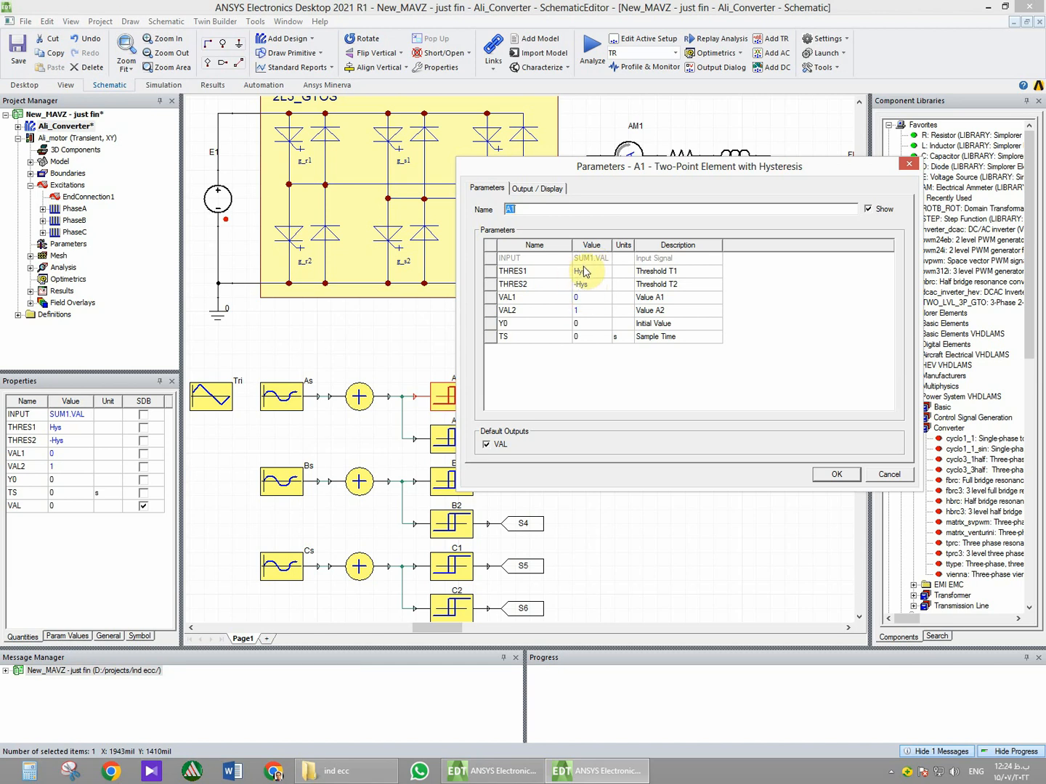
{"action": "mouse_move", "coordinate": [514, 311]}
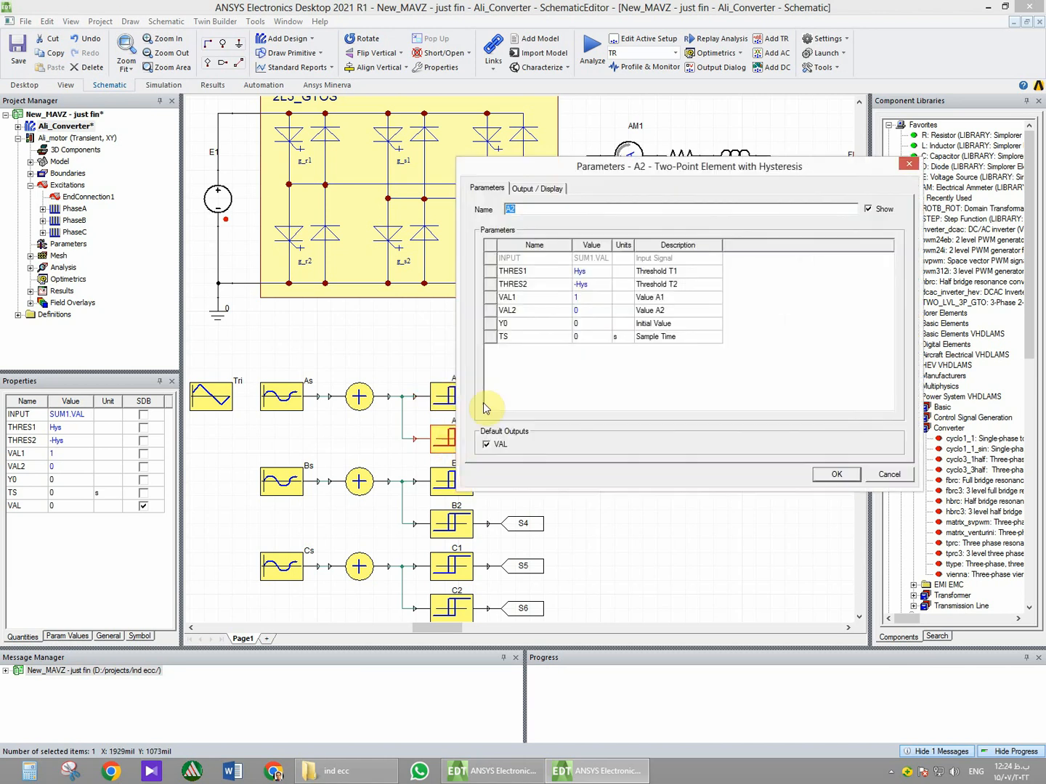
{"action": "mouse_move", "coordinate": [589, 304]}
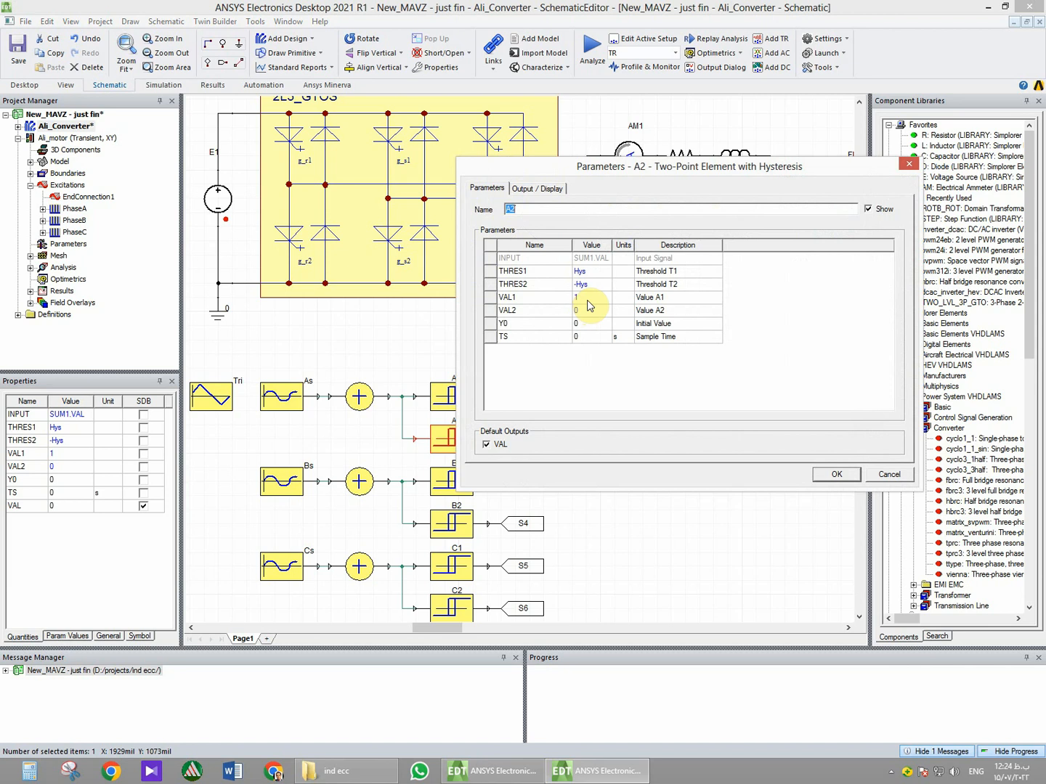
{"action": "mouse_move", "coordinate": [580, 311]}
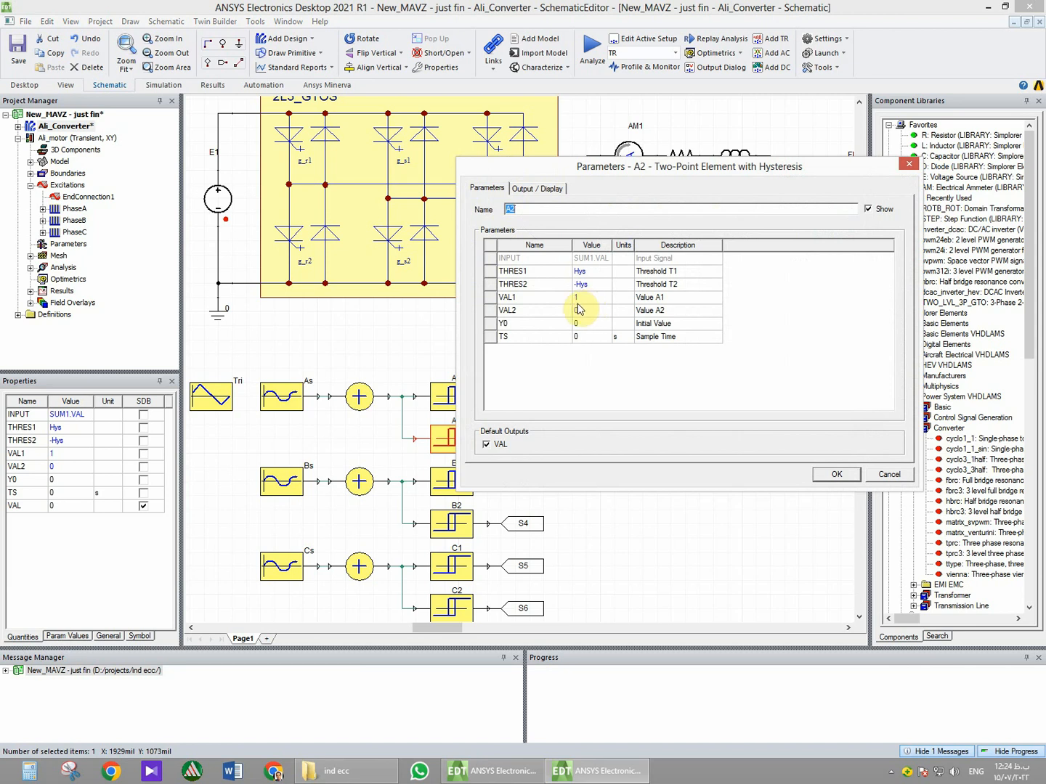
{"action": "mouse_move", "coordinate": [607, 295]}
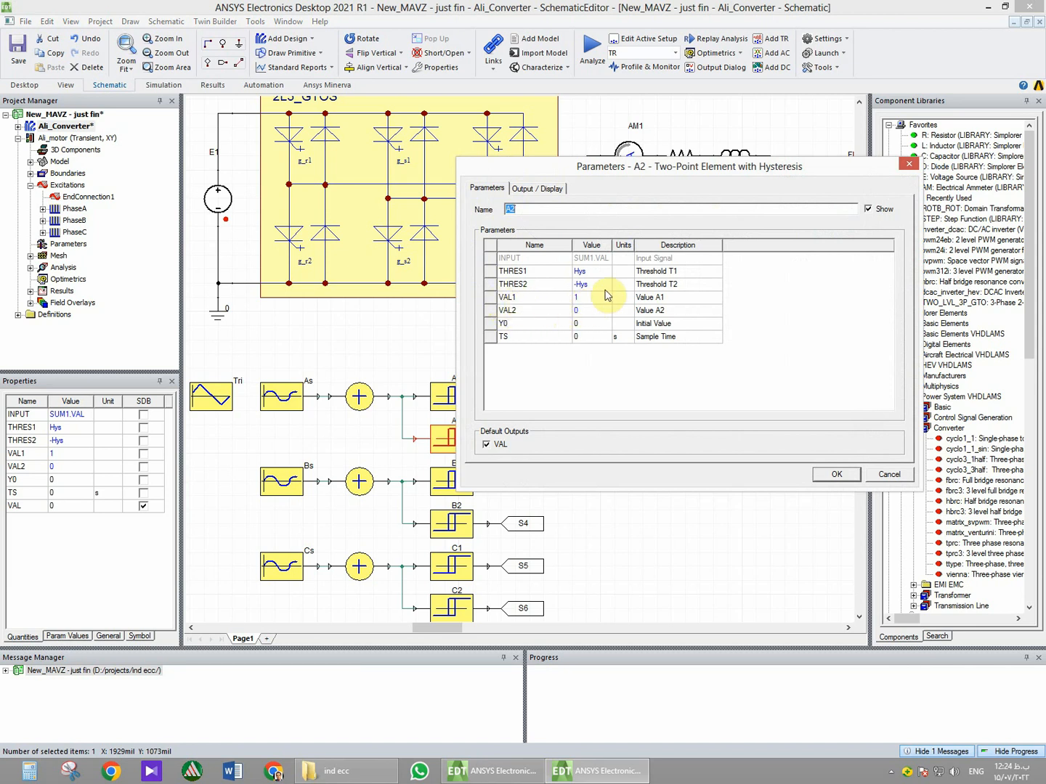
{"action": "mouse_move", "coordinate": [584, 303]}
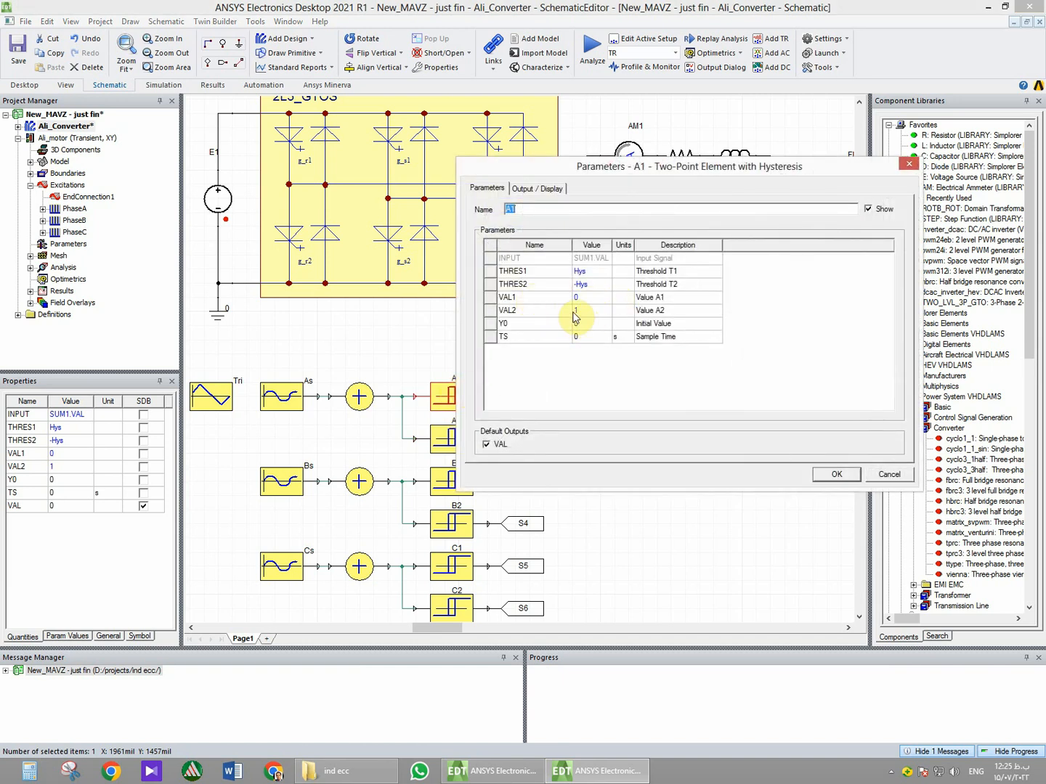
{"action": "left_click", "coordinate": [836, 474]}
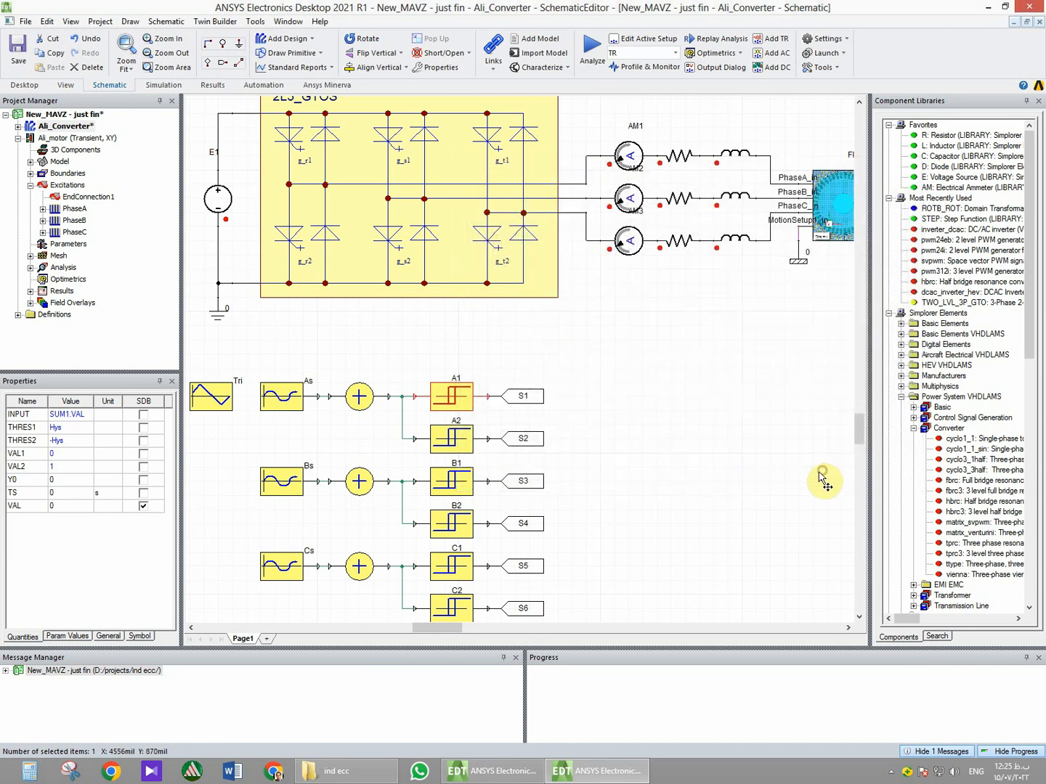
{"action": "mouse_move", "coordinate": [254, 400]}
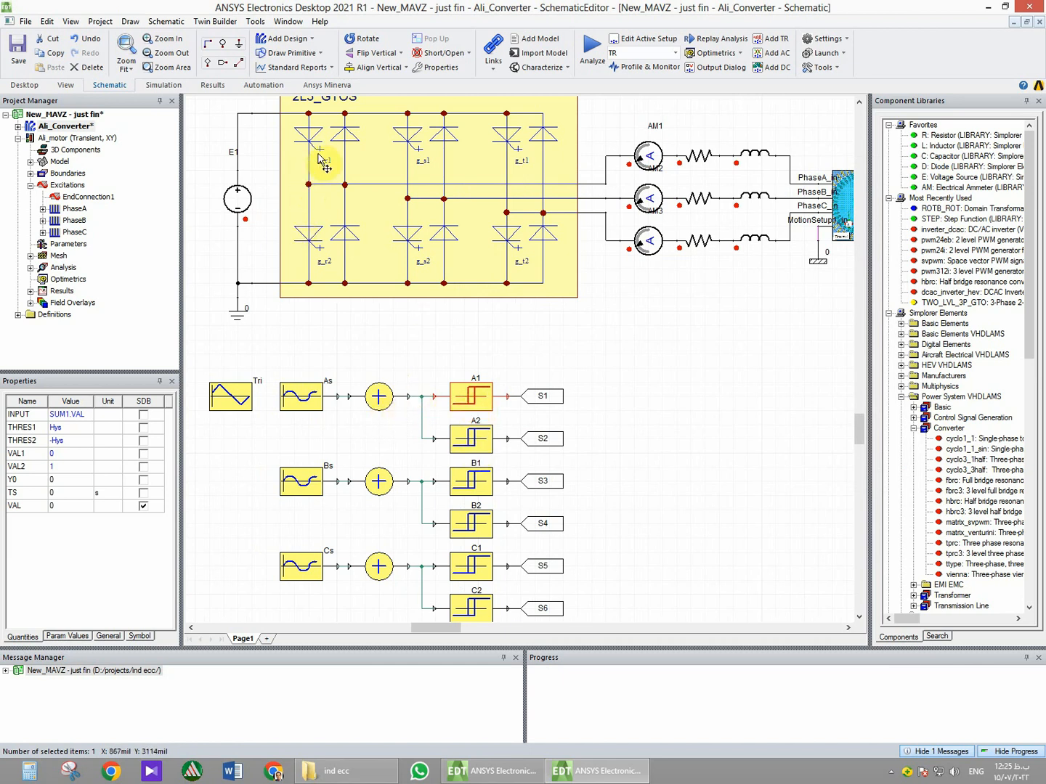
{"action": "mouse_move", "coordinate": [517, 545]}
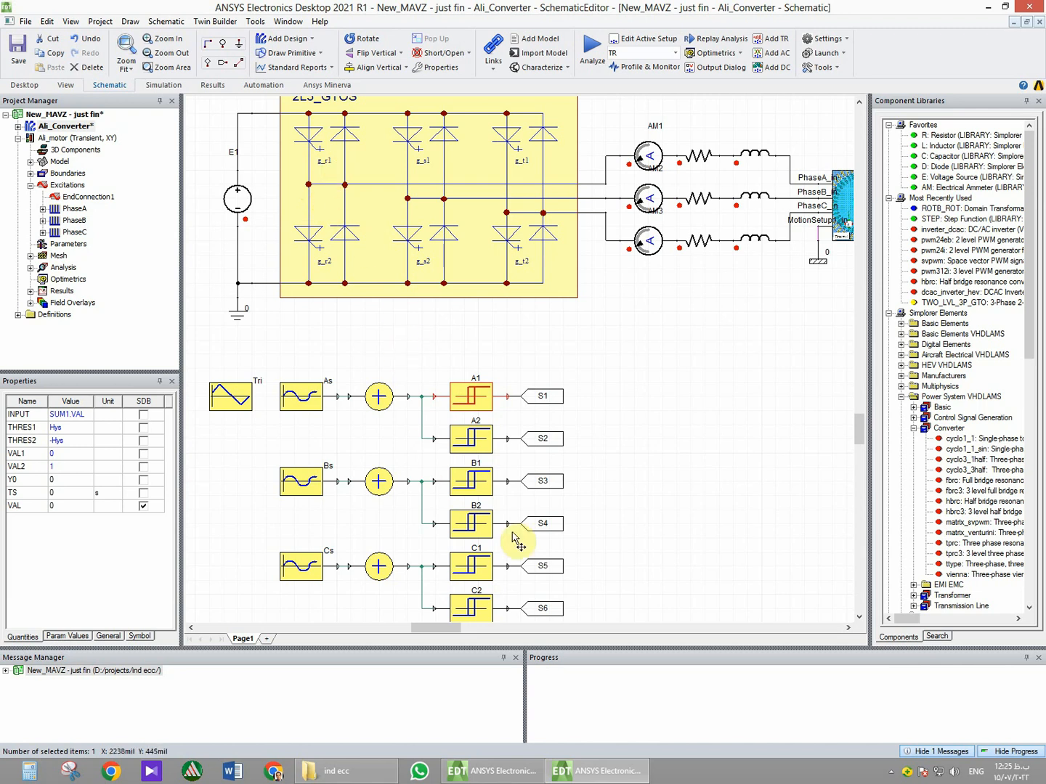
{"action": "mouse_move", "coordinate": [471, 546]}
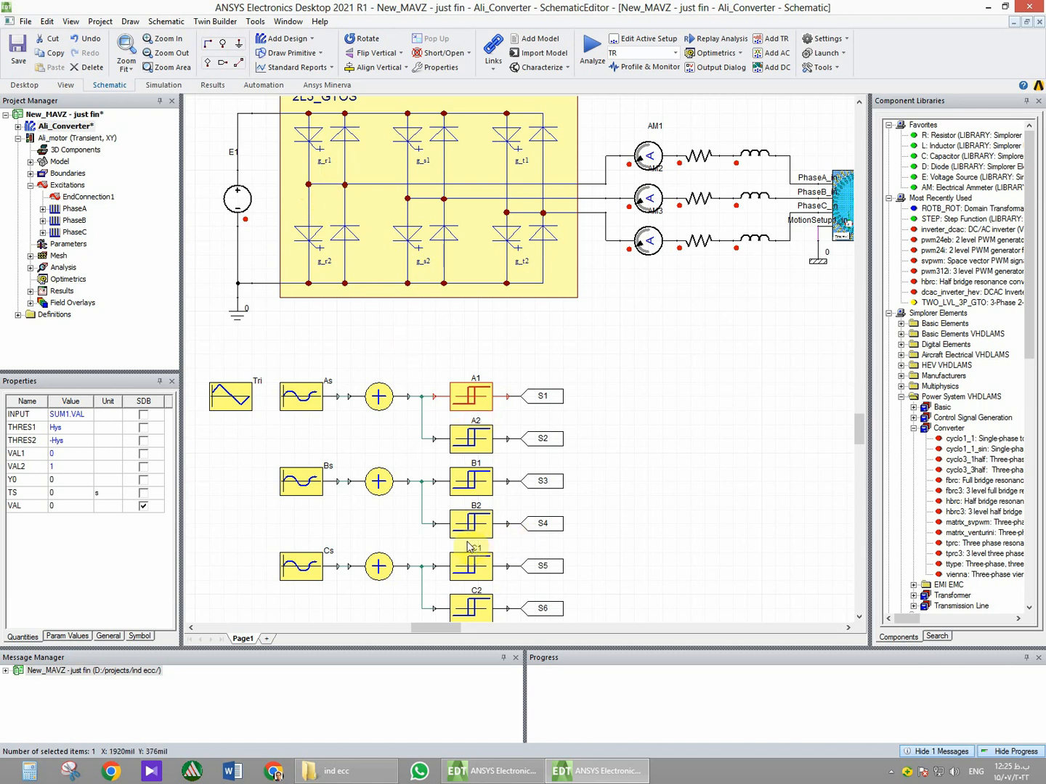
{"action": "double_click", "coordinate": [471, 481]}
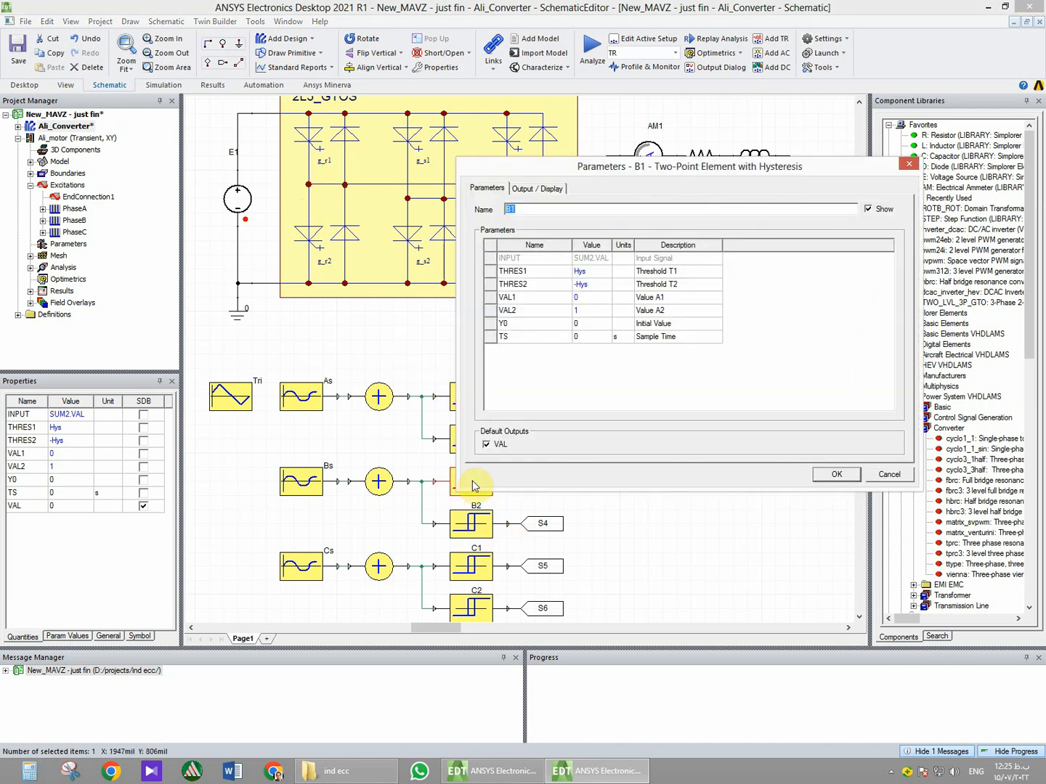
{"action": "left_click", "coordinate": [836, 473]}
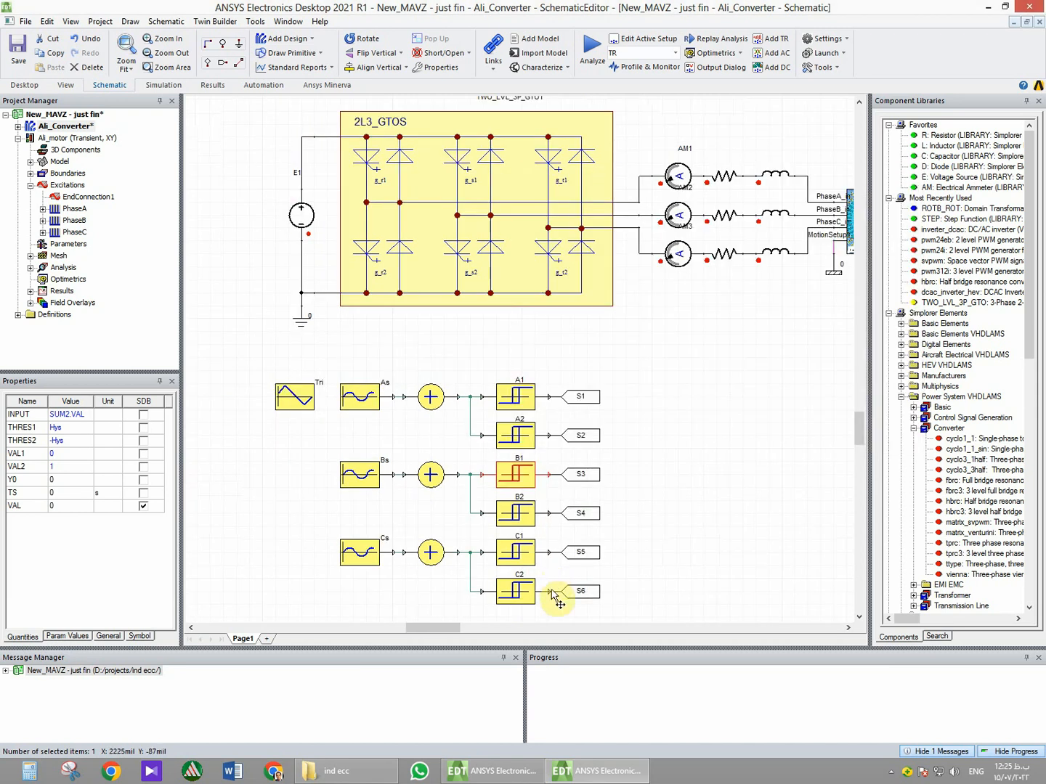
{"action": "mouse_move", "coordinate": [559, 433]}
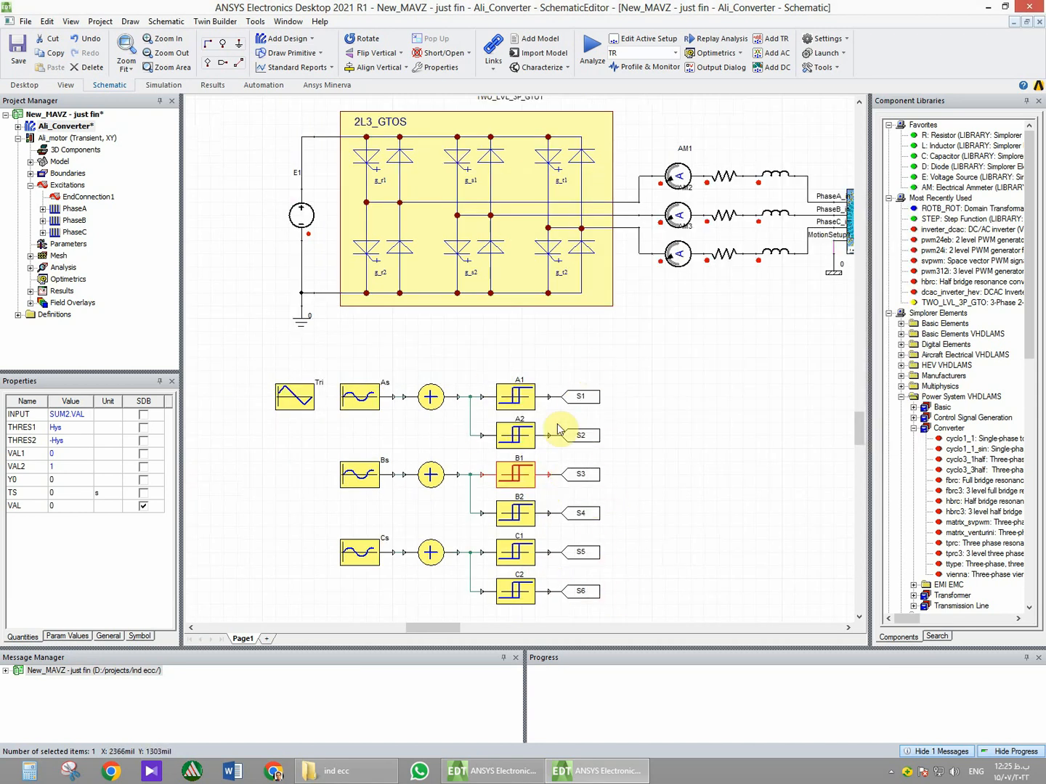
{"action": "mouse_move", "coordinate": [465, 190]}
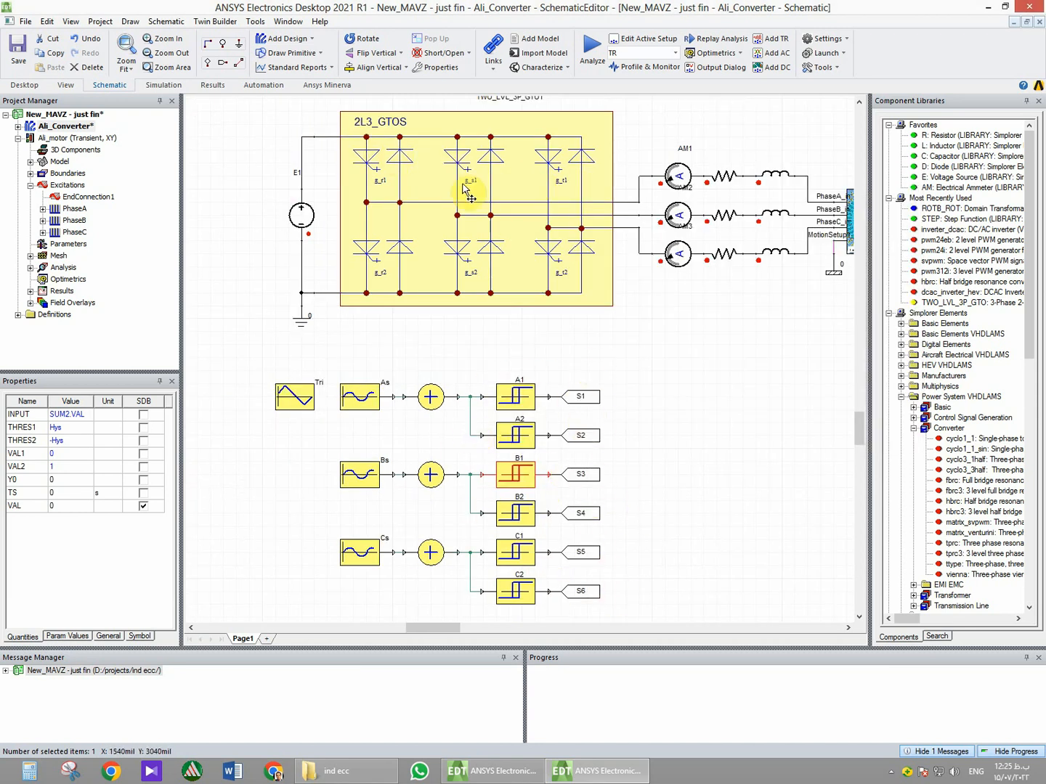
{"action": "mouse_move", "coordinate": [392, 260]}
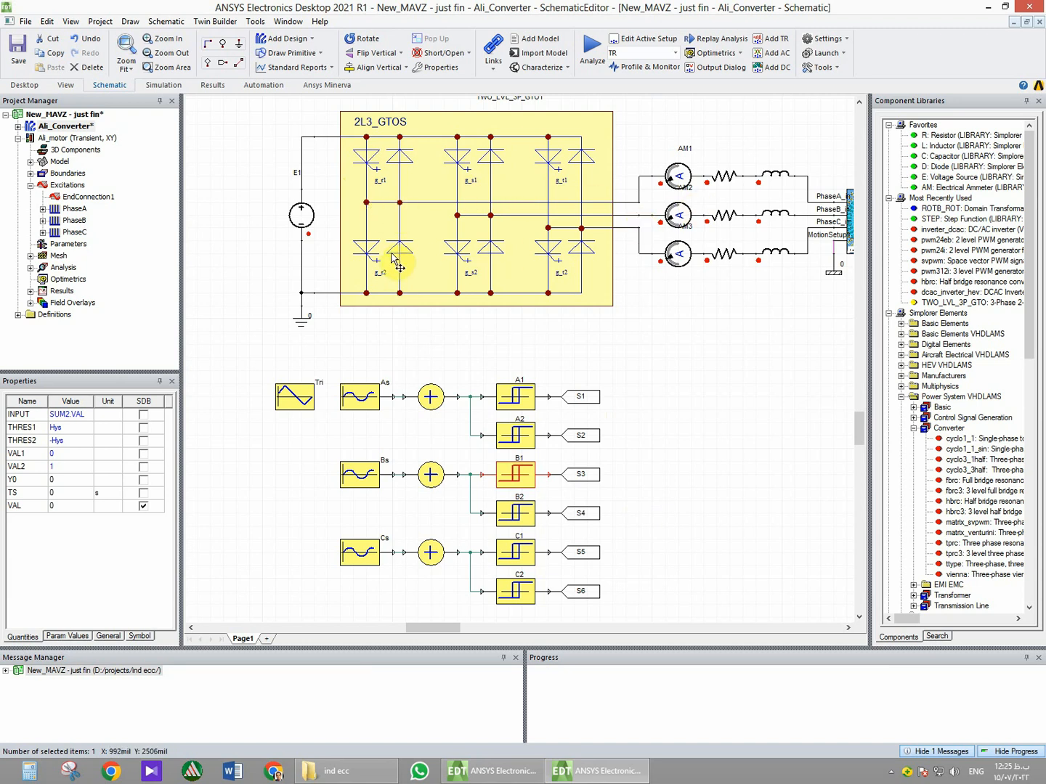
{"action": "mouse_move", "coordinate": [288, 244]}
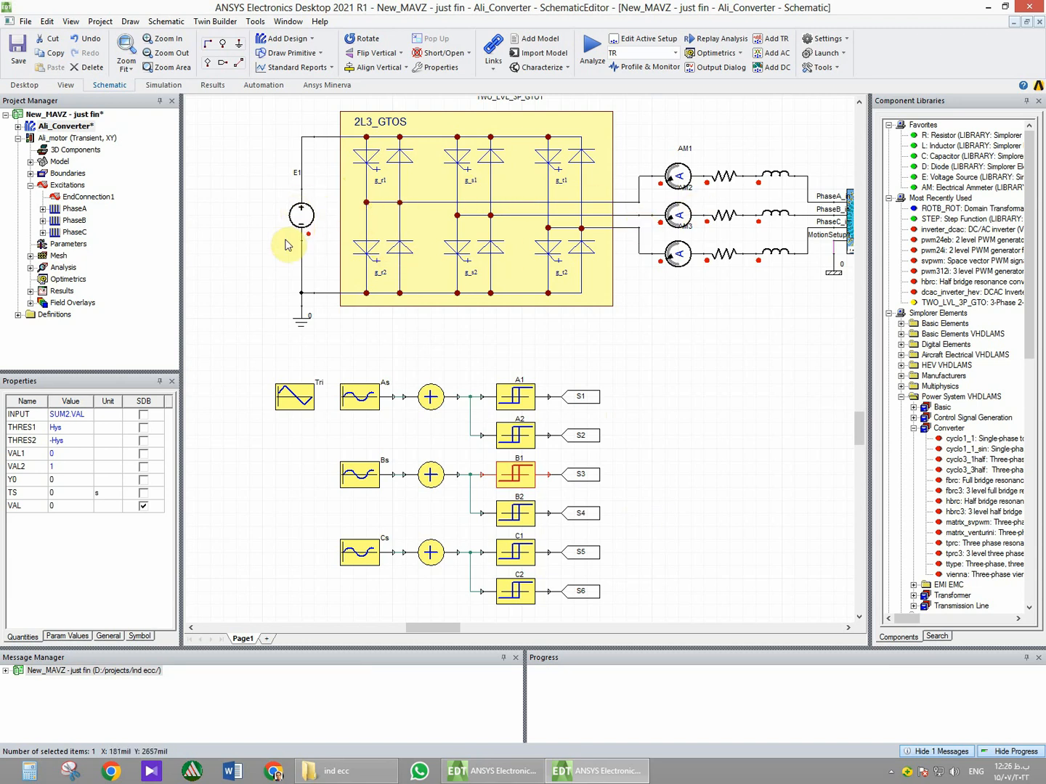
{"action": "mouse_move", "coordinate": [812, 227]}
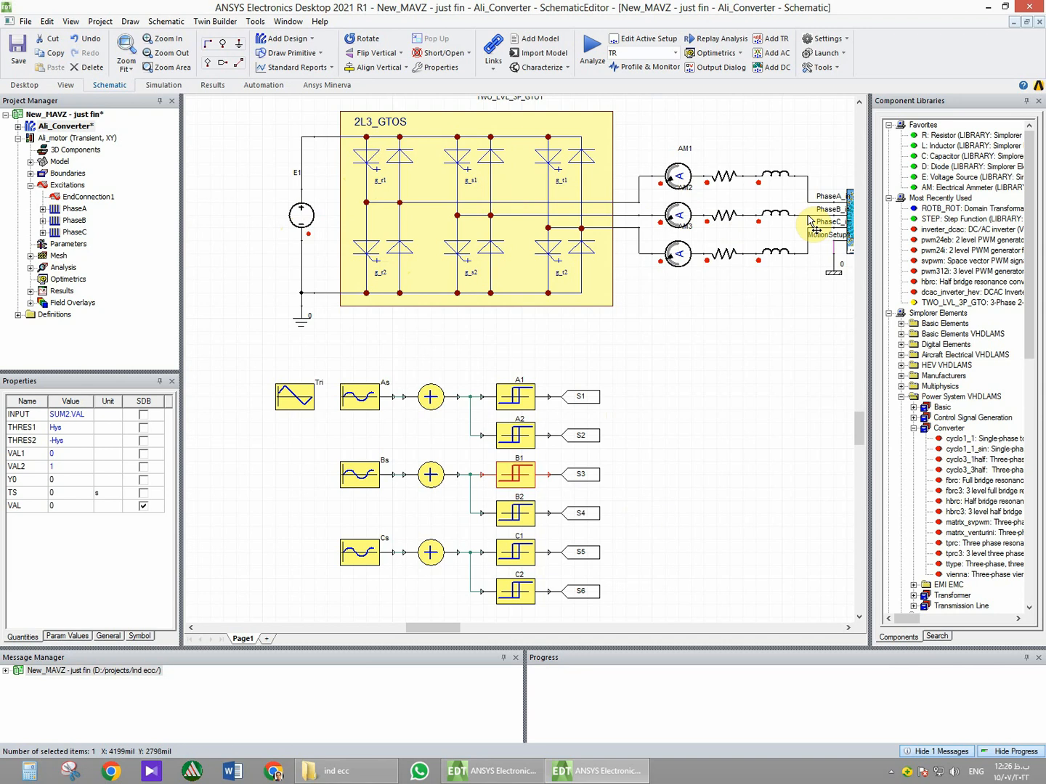
{"action": "mouse_move", "coordinate": [457, 224]}
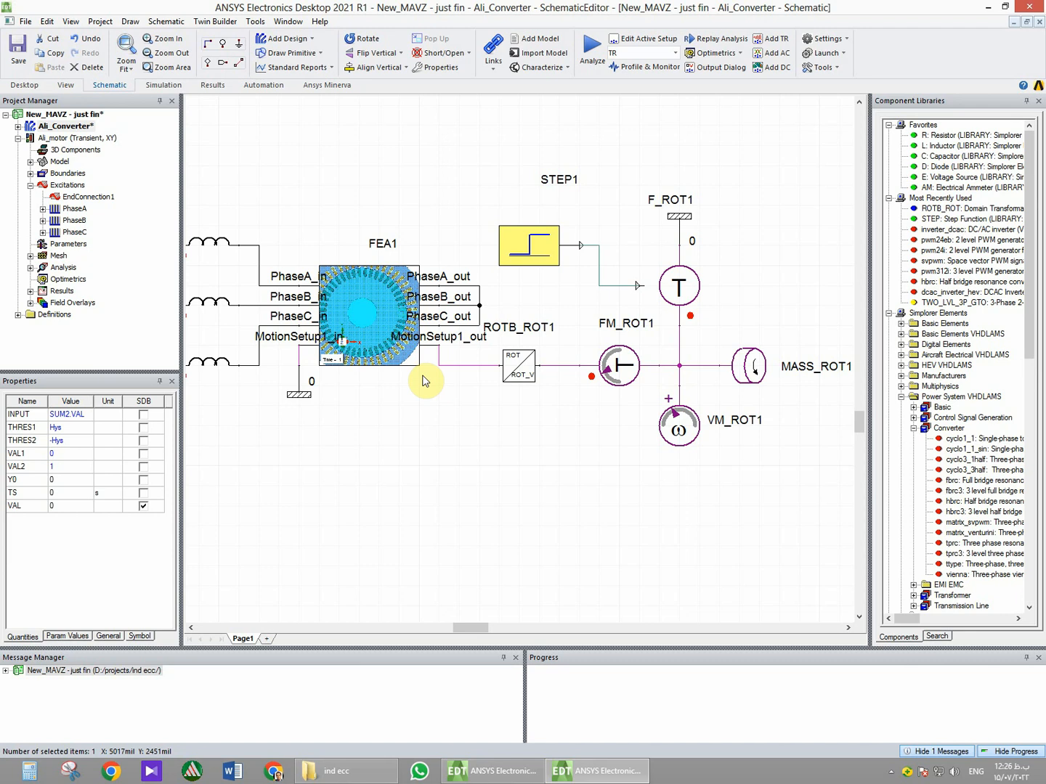
{"action": "mouse_move", "coordinate": [413, 304]}
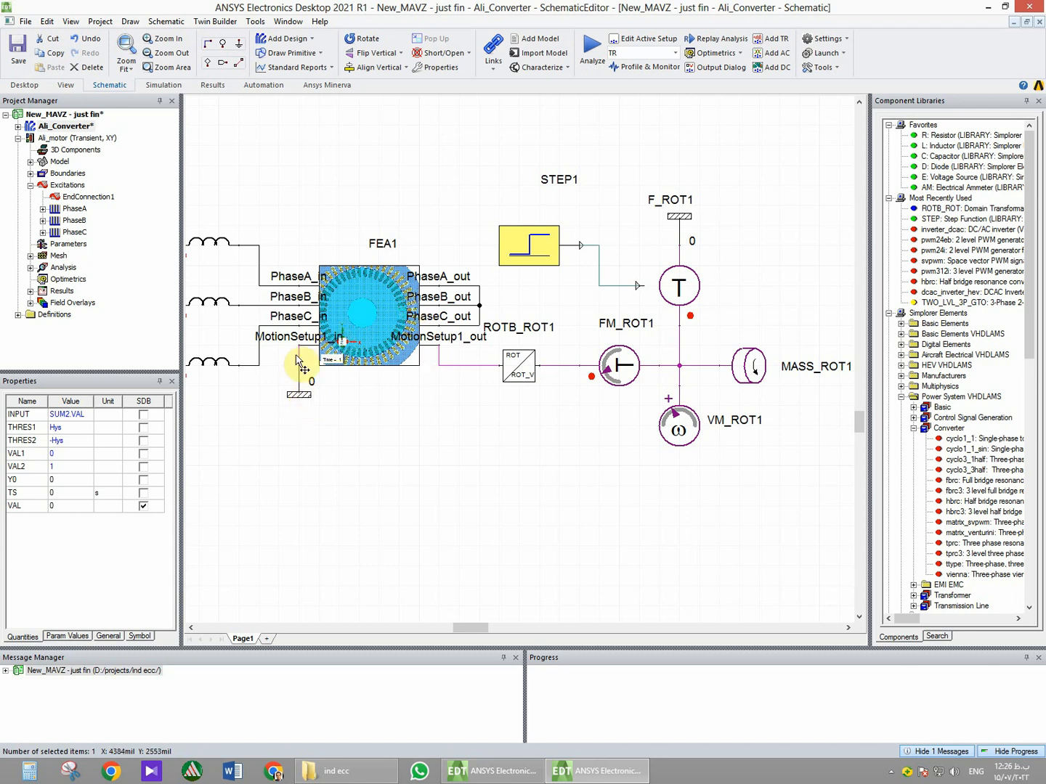
{"action": "mouse_move", "coordinate": [331, 360]}
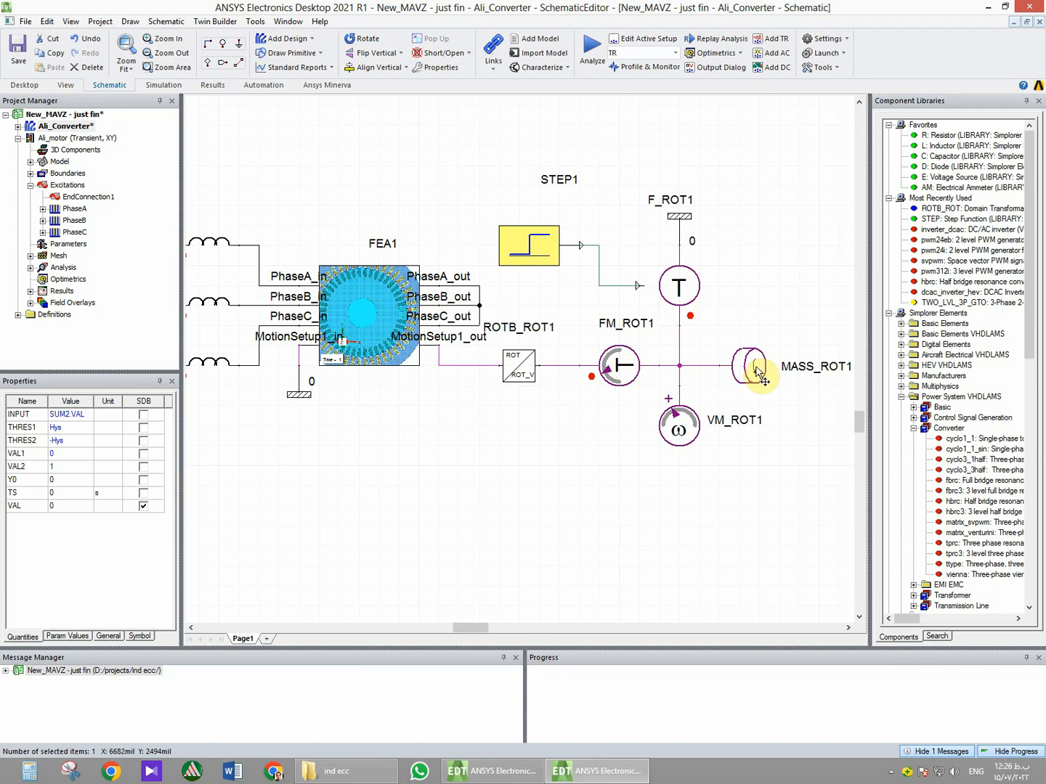
{"action": "left_click", "coordinate": [747, 366]}
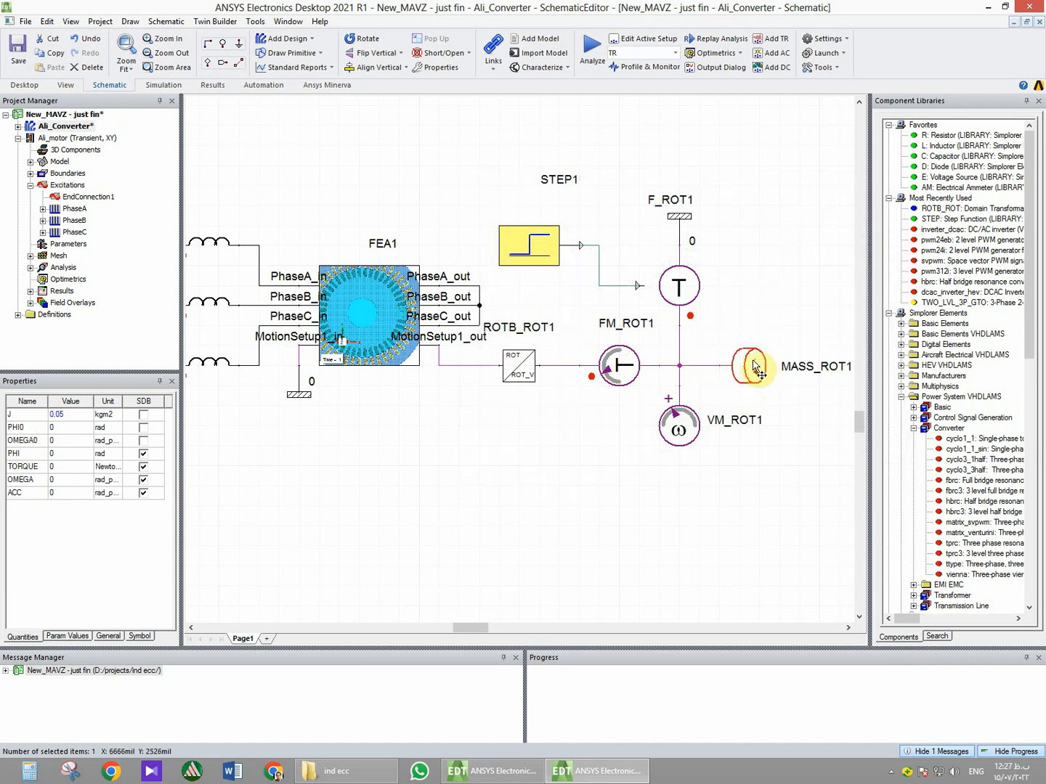
{"action": "double_click", "coordinate": [751, 366]}
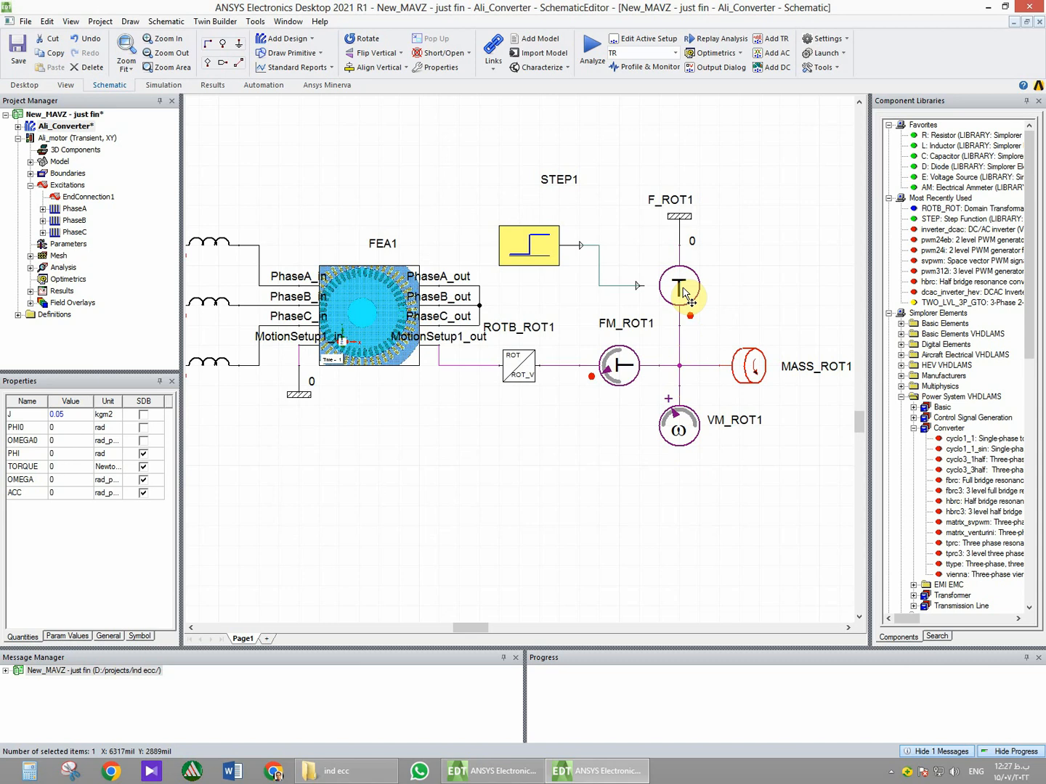
{"action": "double_click", "coordinate": [680, 287]}
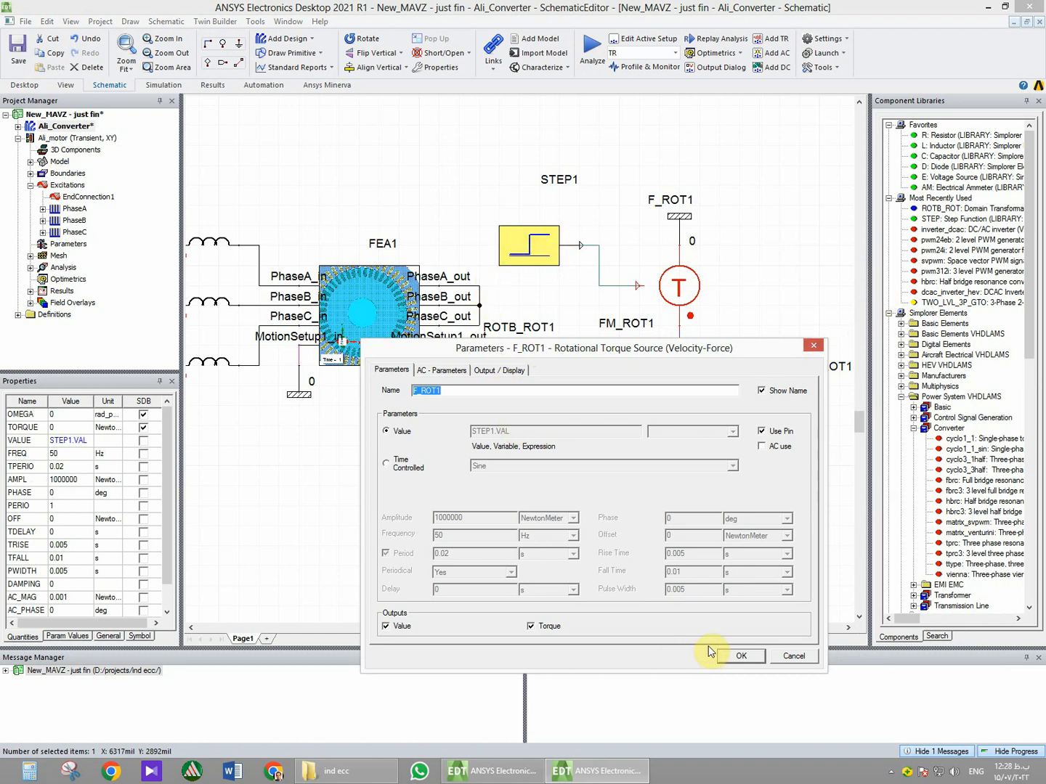
{"action": "left_click", "coordinate": [741, 657]}
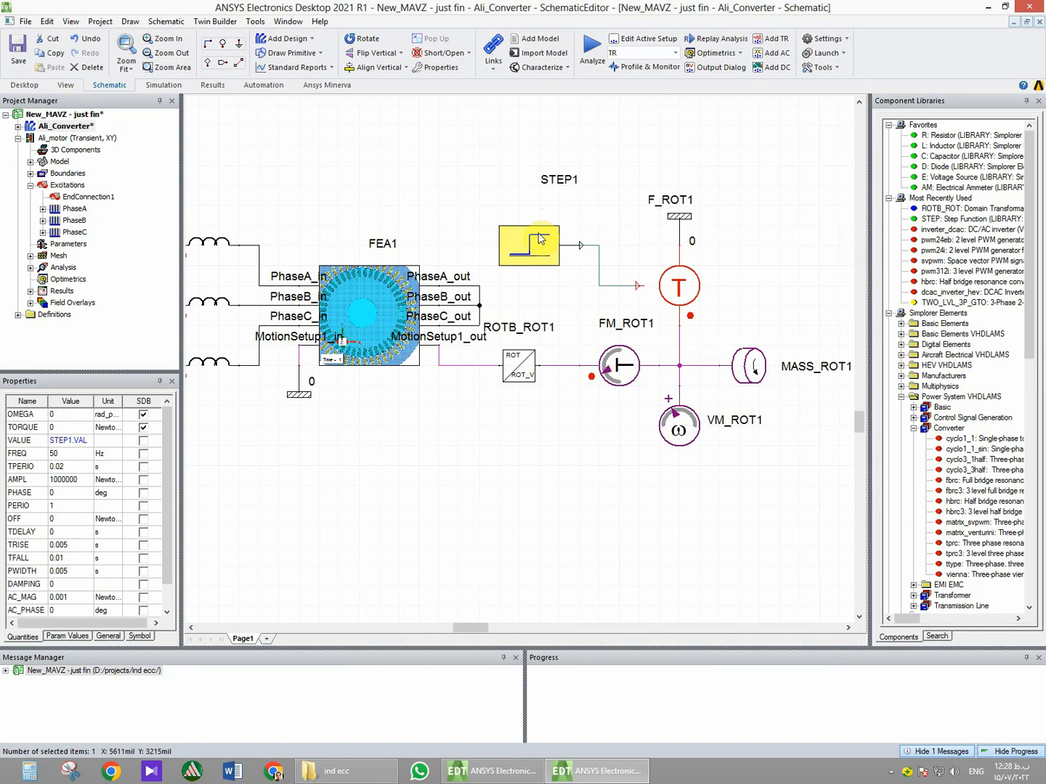
Set STEP1 step time 0.4 s, final value -49 and initial value 0.
{"action": "double_click", "coordinate": [529, 244]}
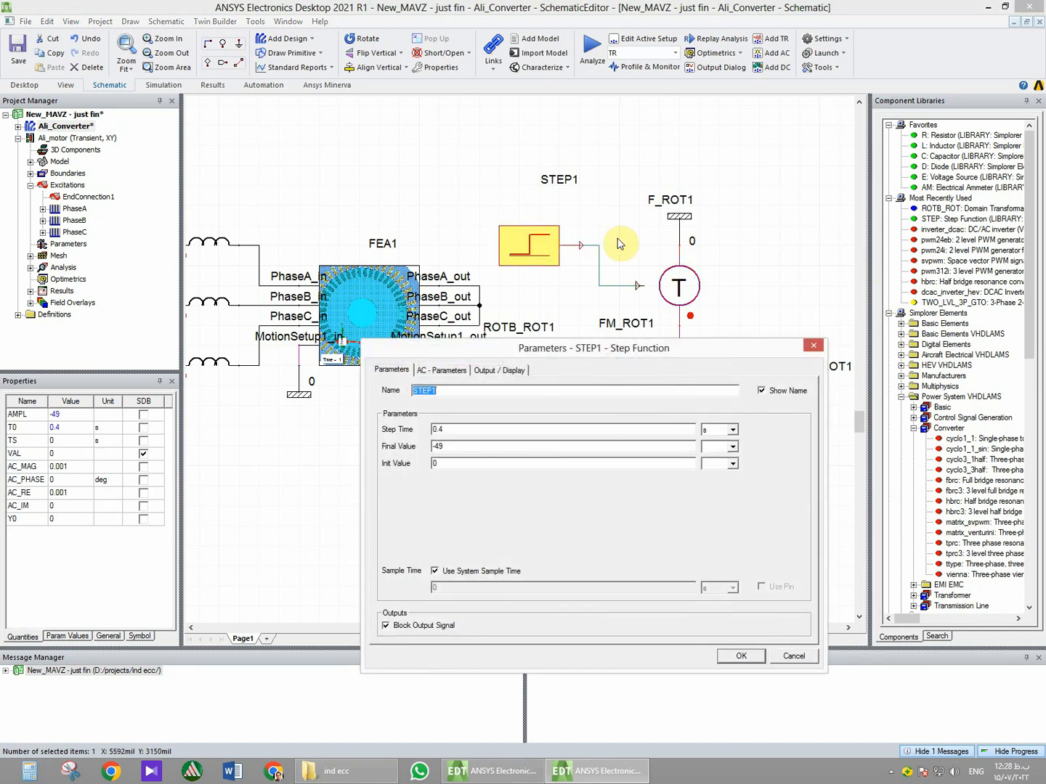
{"action": "left_click", "coordinate": [443, 430]}
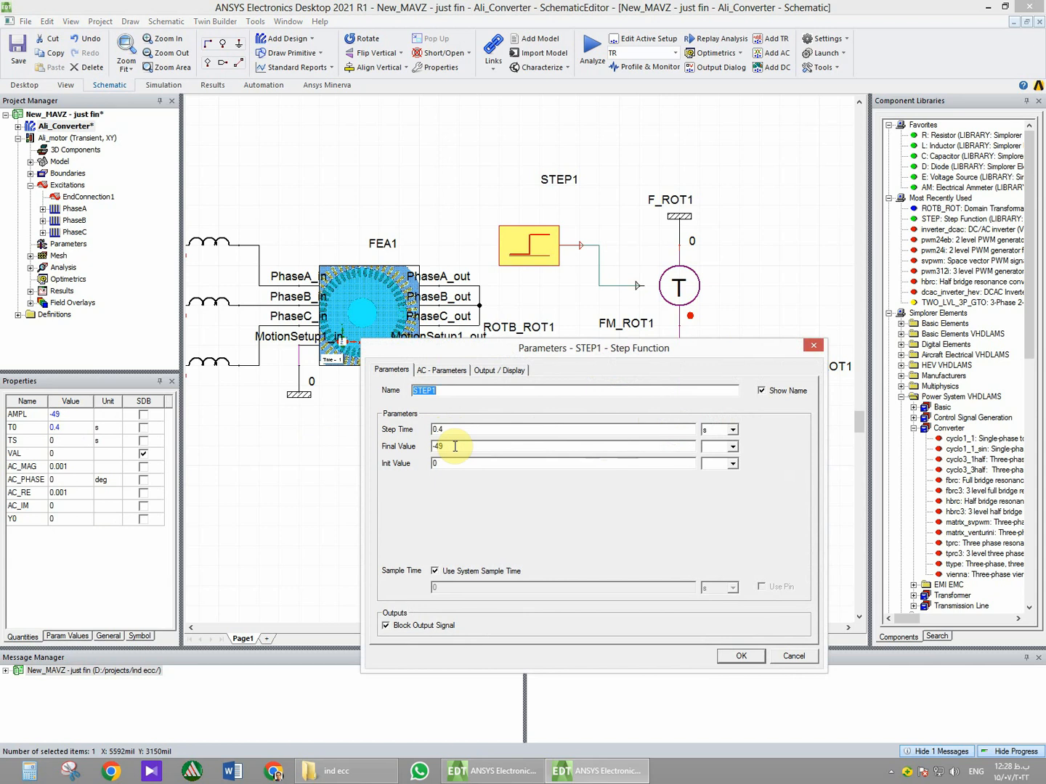
{"action": "left_click", "coordinate": [444, 447]}
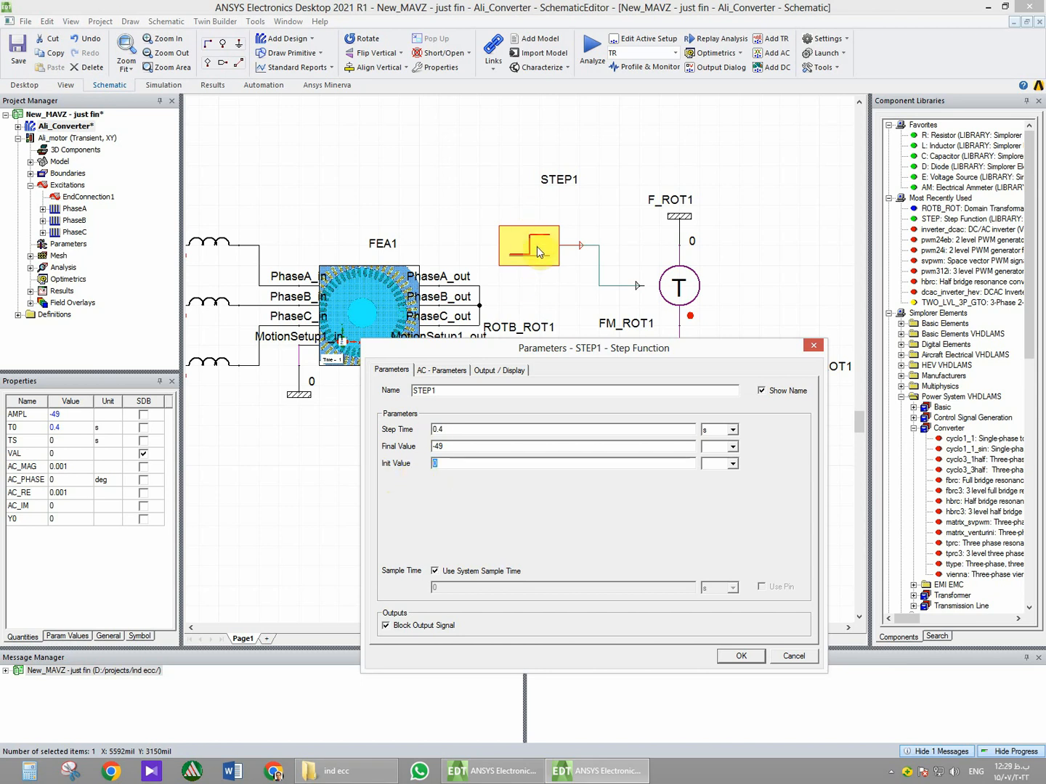
Confirm the STEP1 0-to--49 load step at 0.4 s.
{"action": "left_click", "coordinate": [740, 657]}
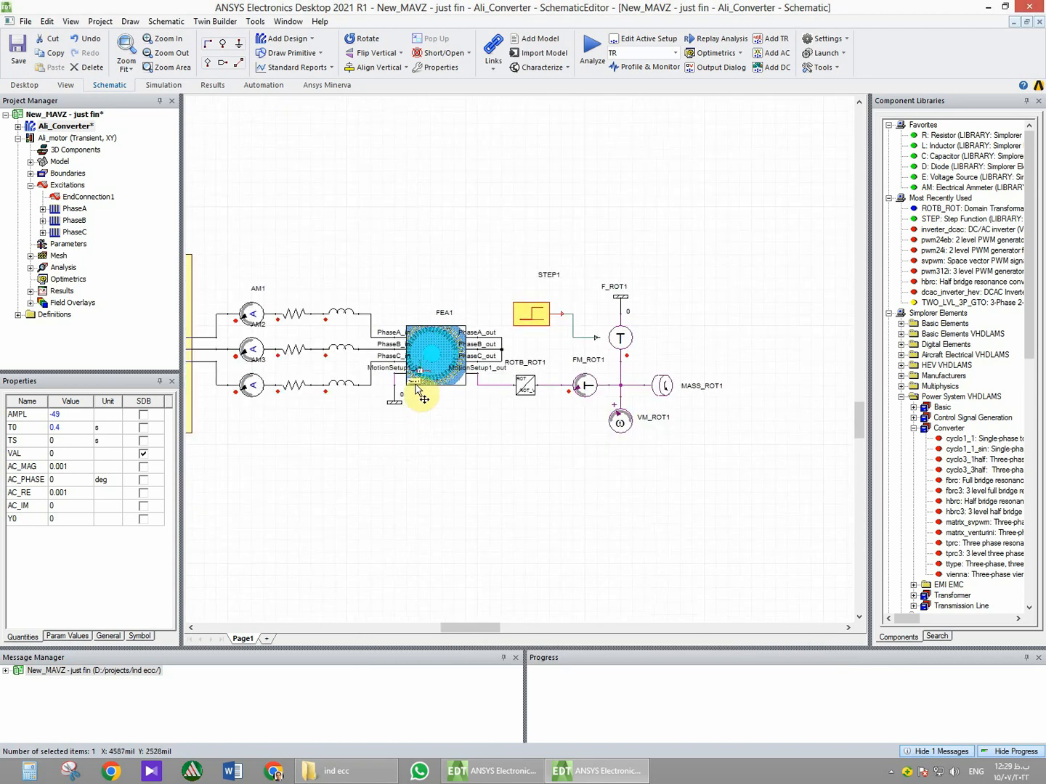
{"action": "mouse_move", "coordinate": [221, 360]}
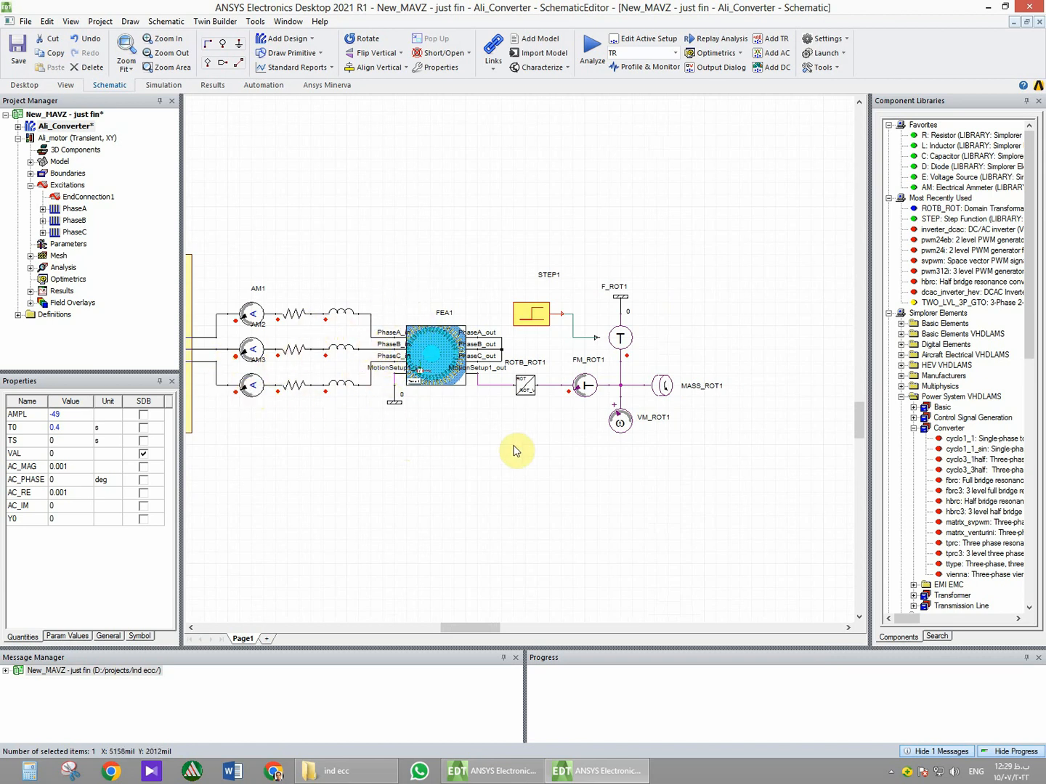
{"action": "mouse_move", "coordinate": [395, 398]}
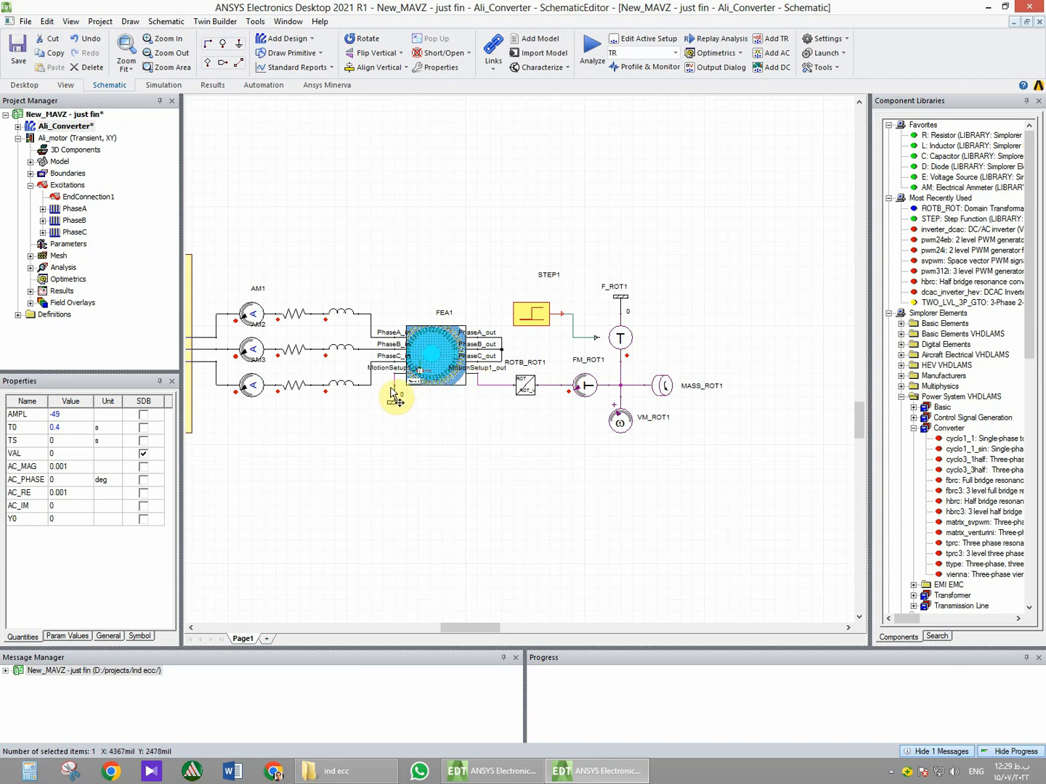